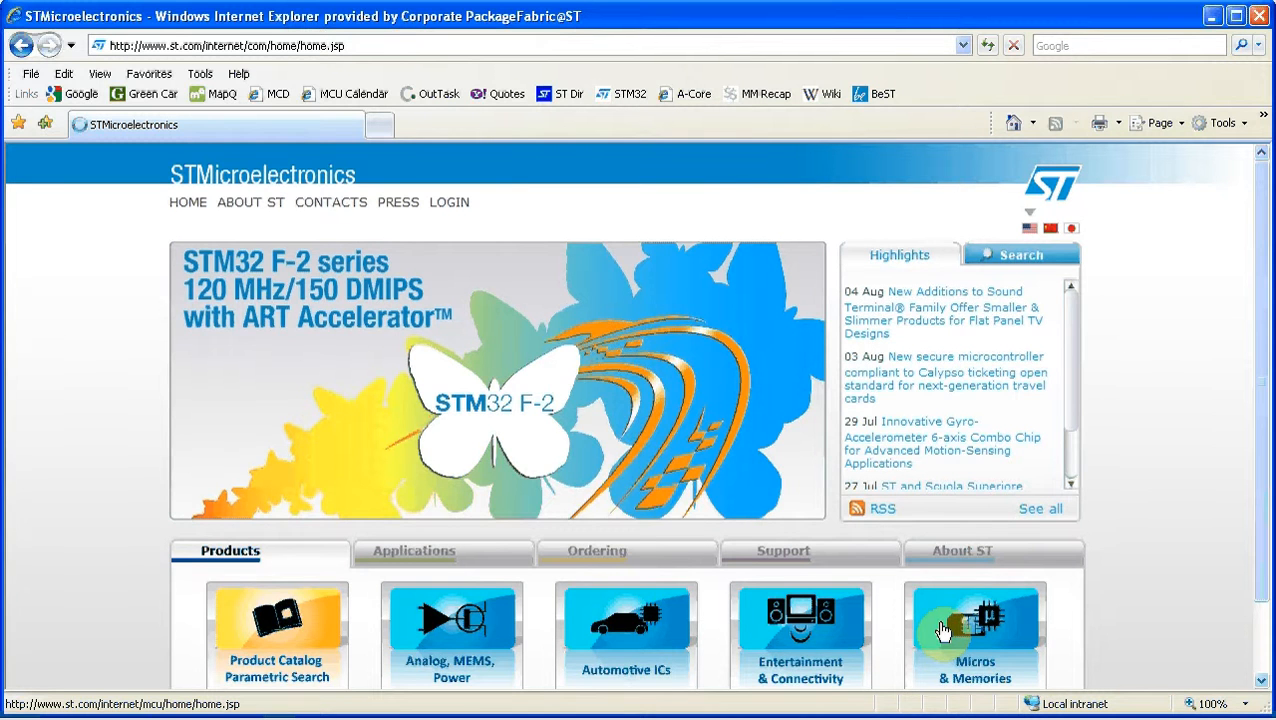
- Navigate Micros & Memories > Microcontrollers > STM32F 32-bit MCUs and list its application notes under Resources
left_click(974, 636)
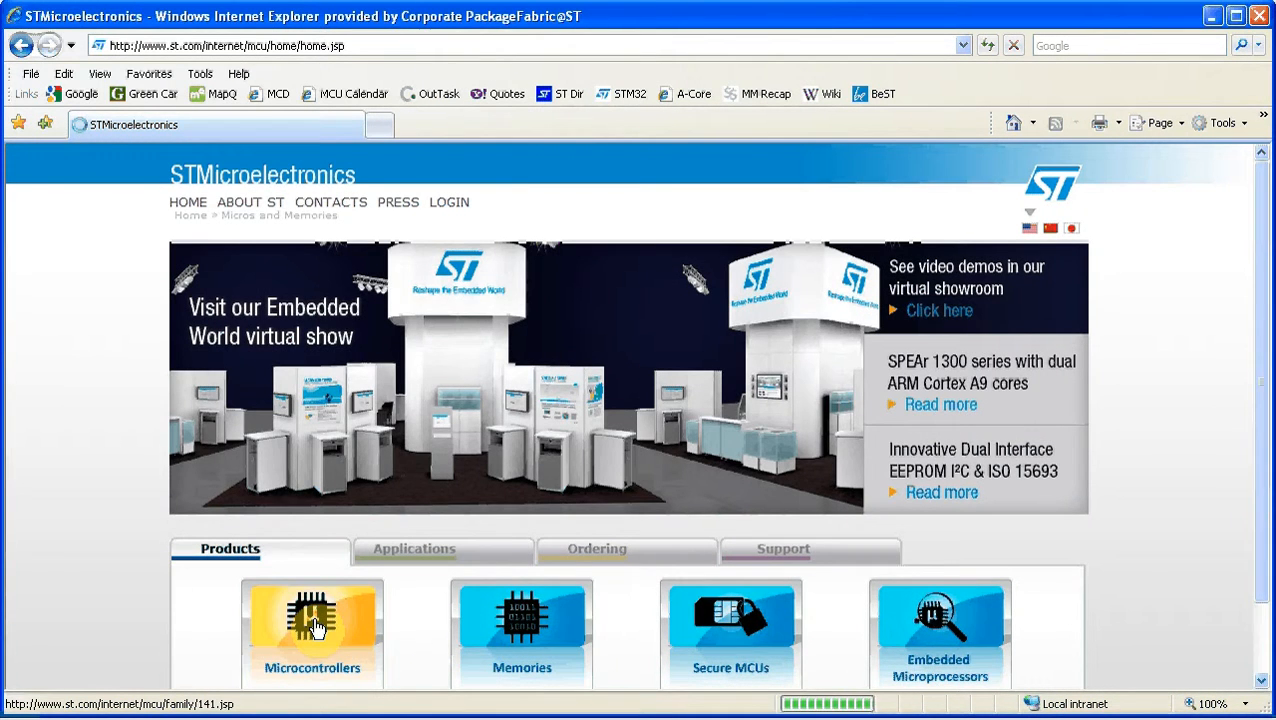
left_click(312, 630)
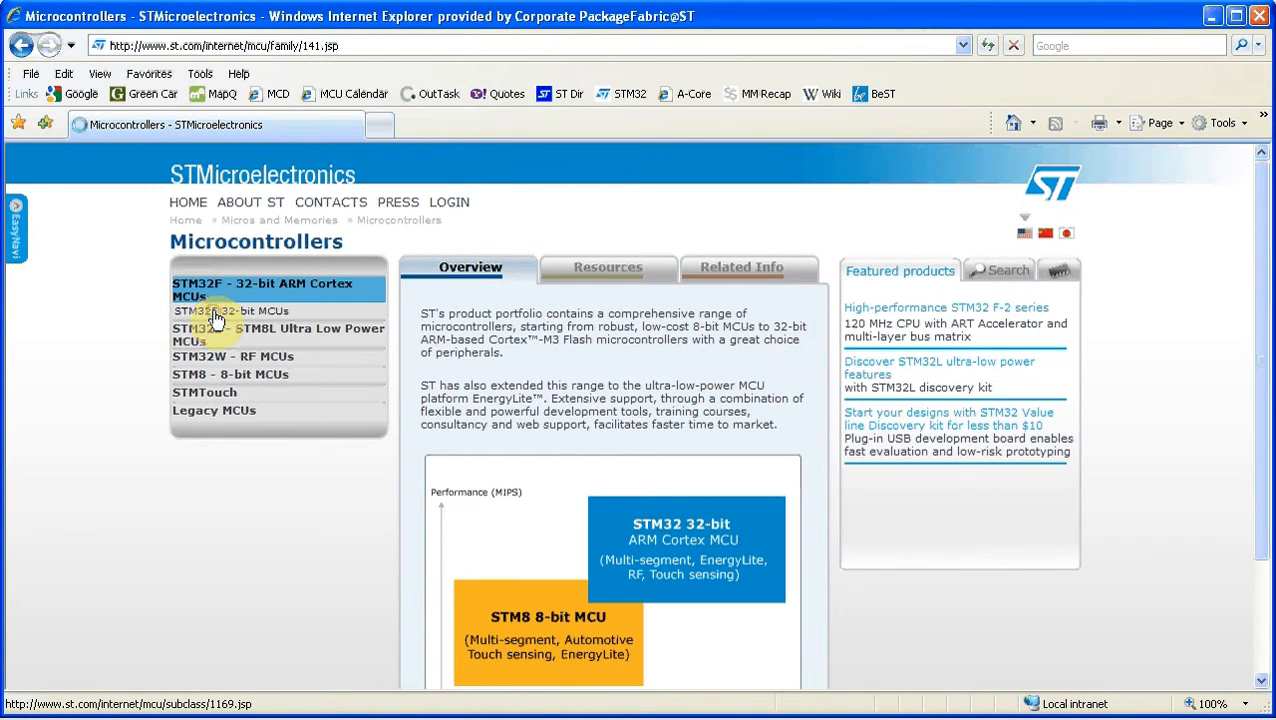
left_click(264, 288)
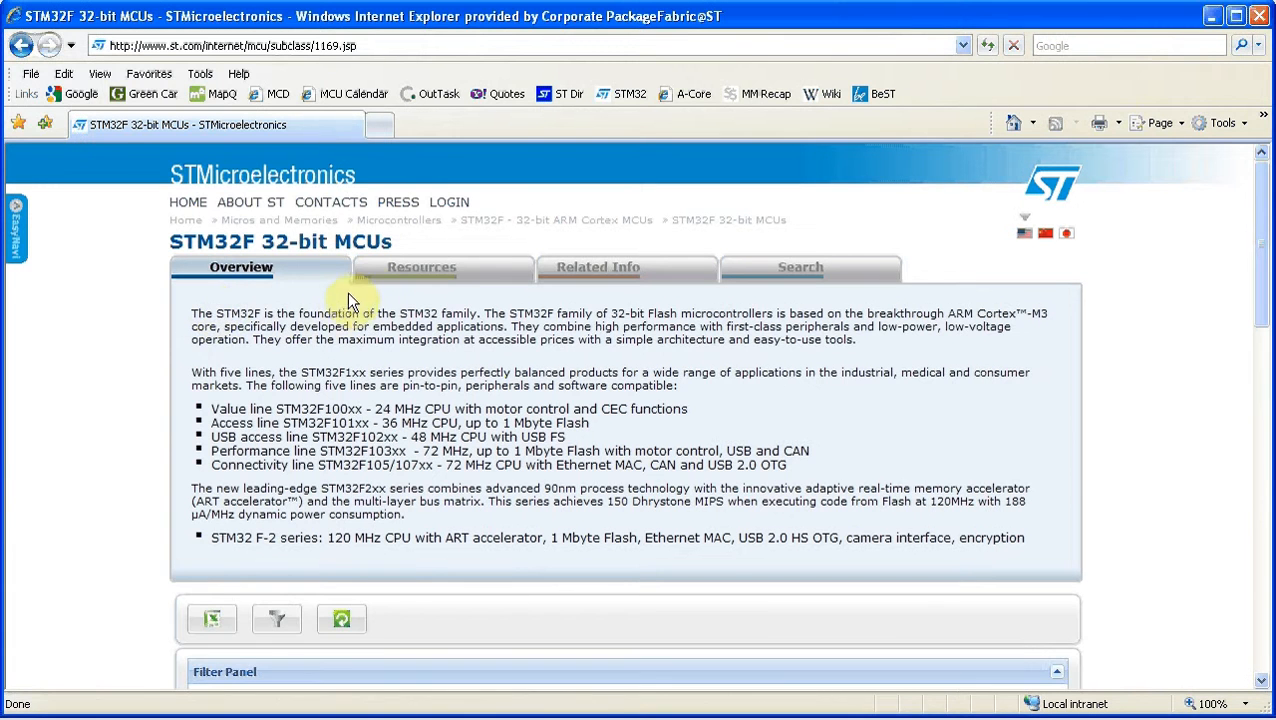
left_click(420, 268)
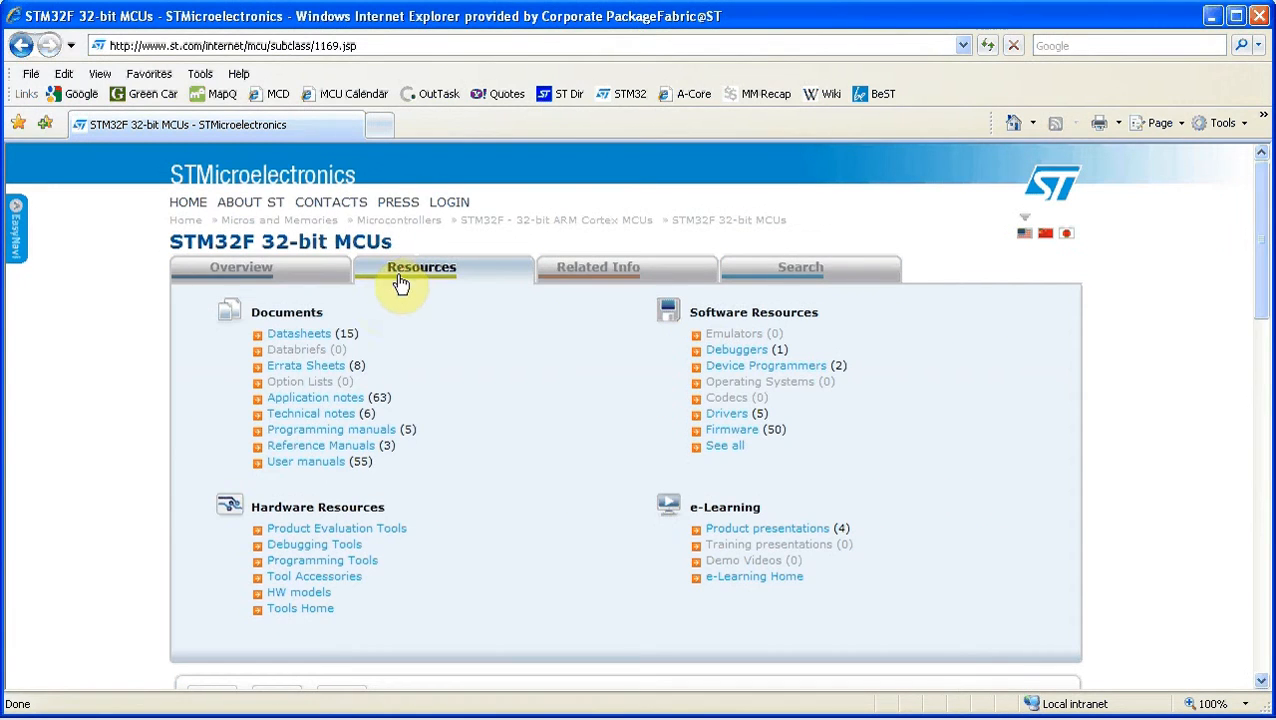
mouse_move(316, 396)
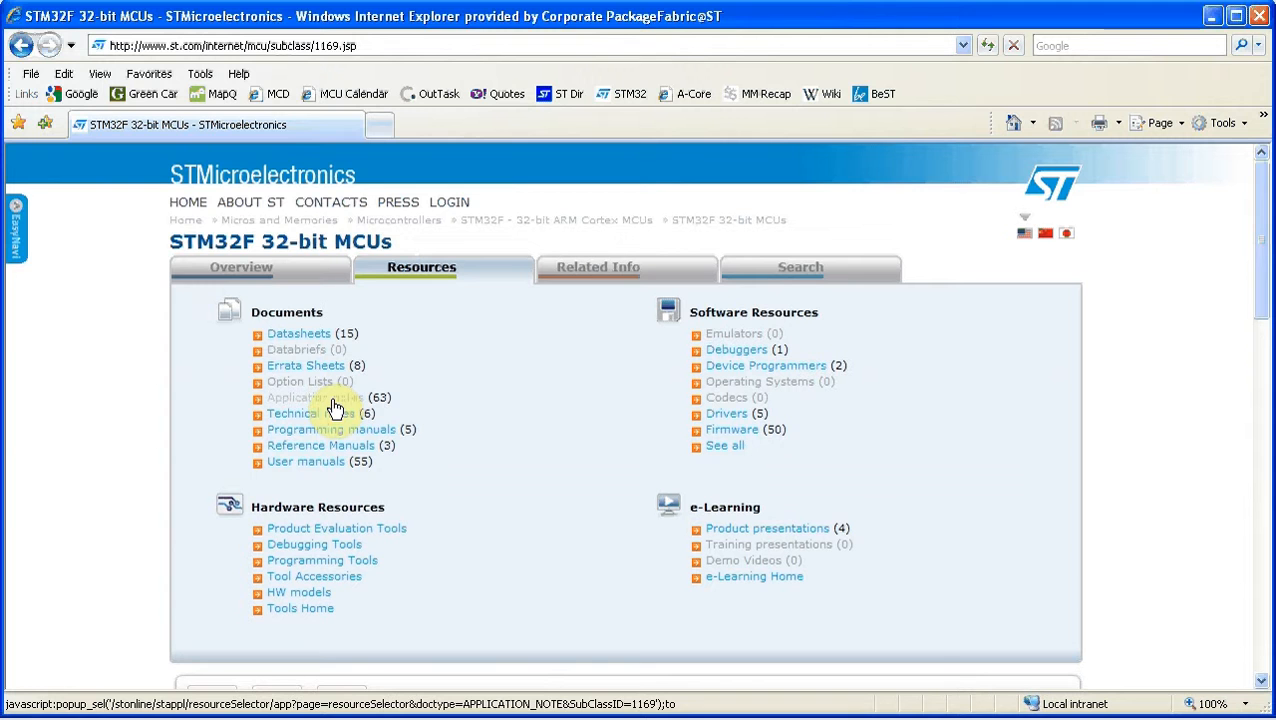
left_click(316, 396)
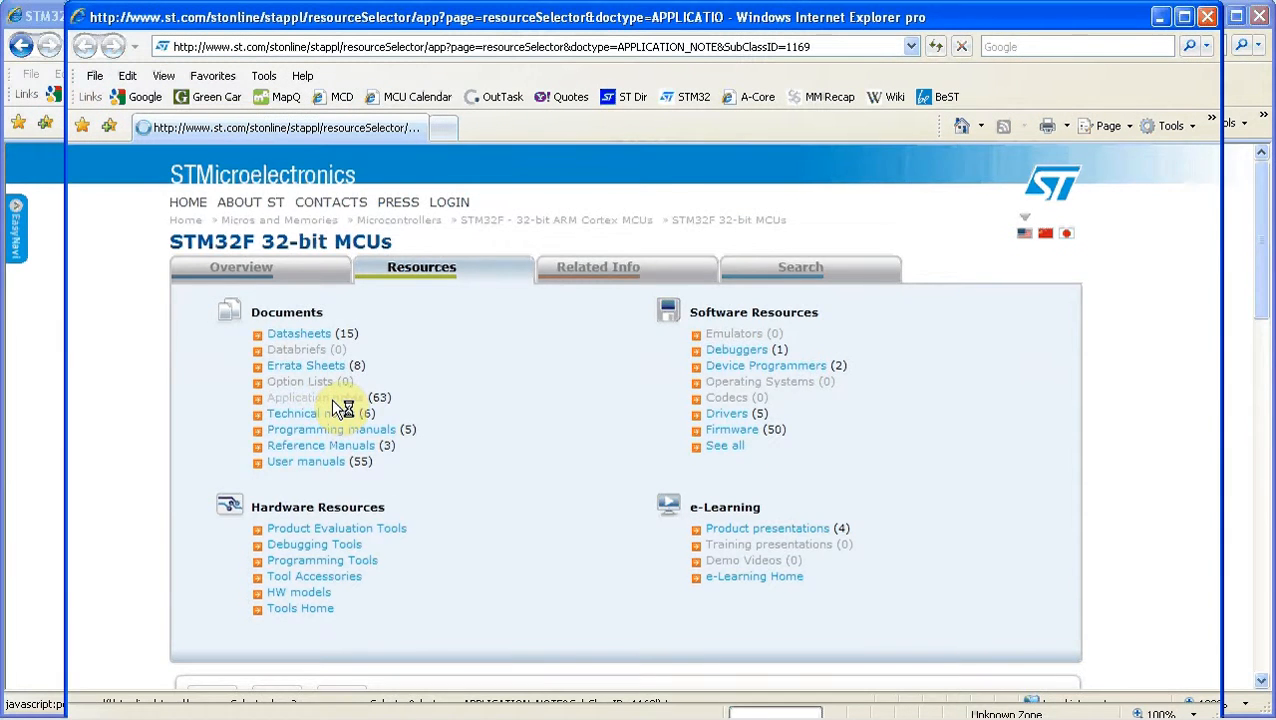
- Scroll the notes list to AN3362 and show its associated resources, listing stm32f2xx_clockconfig
left_click(300, 396)
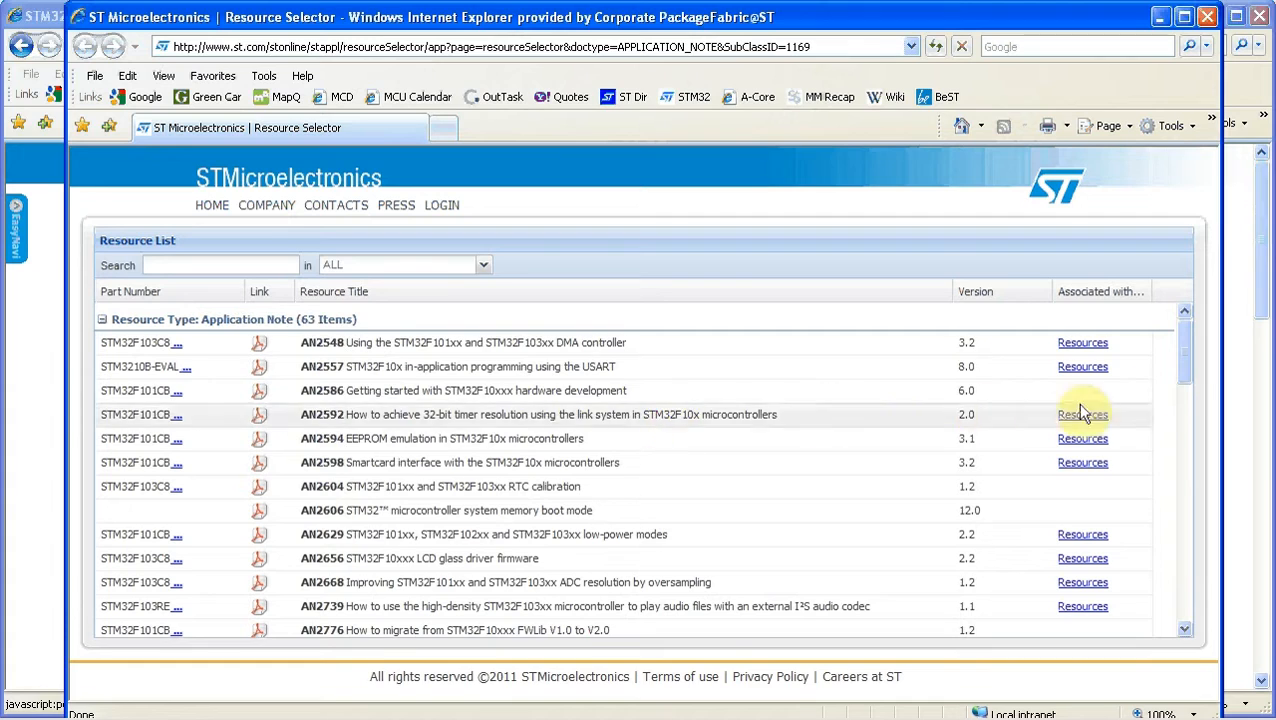
scroll("down", 3)
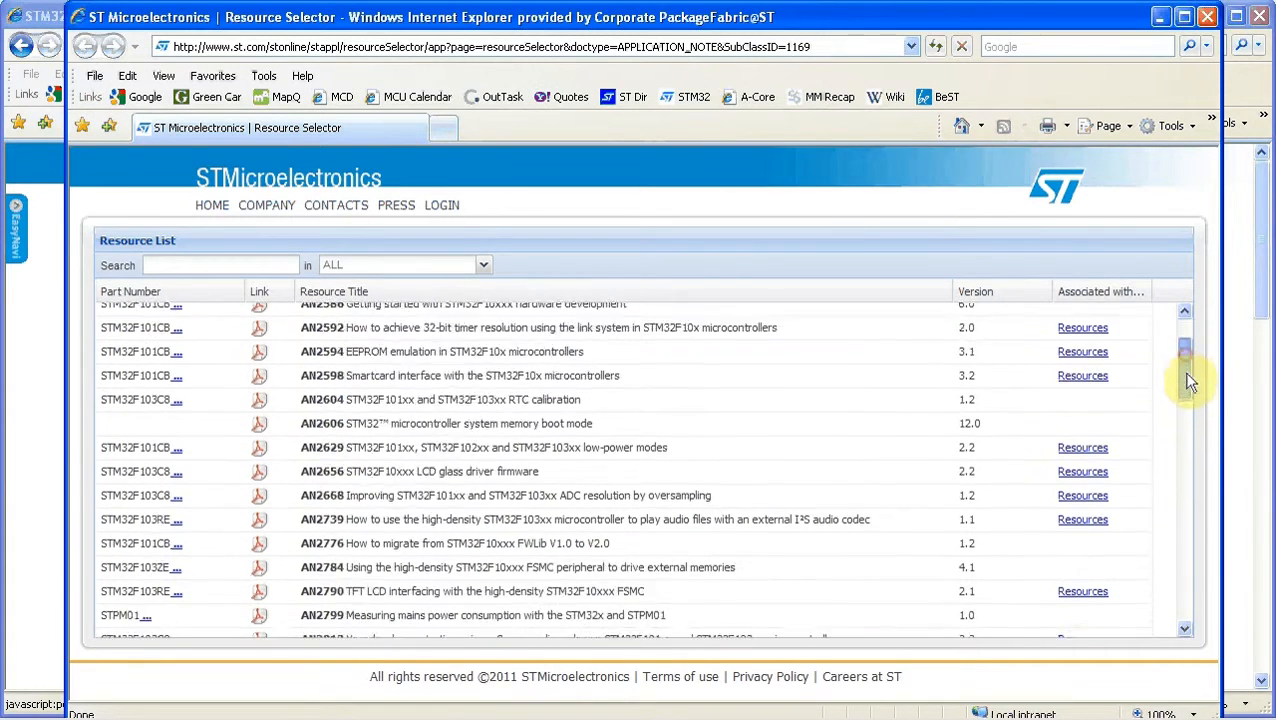
scroll("down", 3)
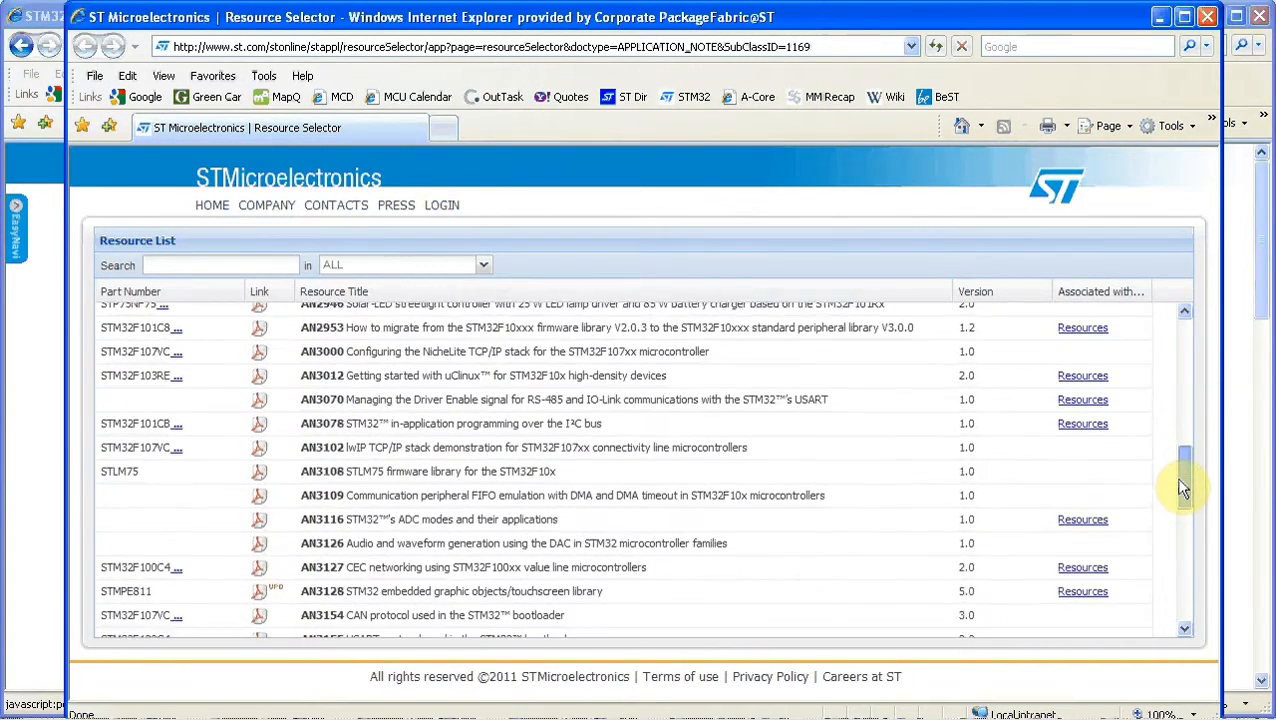
scroll("down", 3)
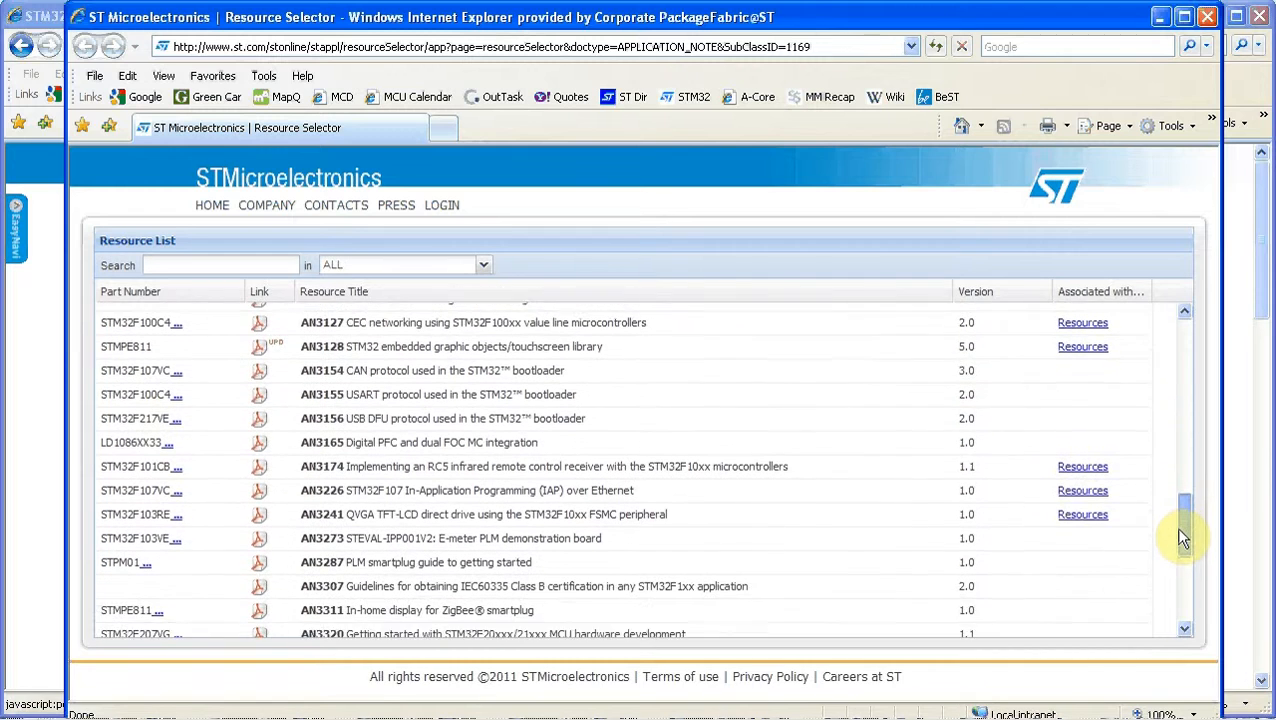
scroll("down", 3)
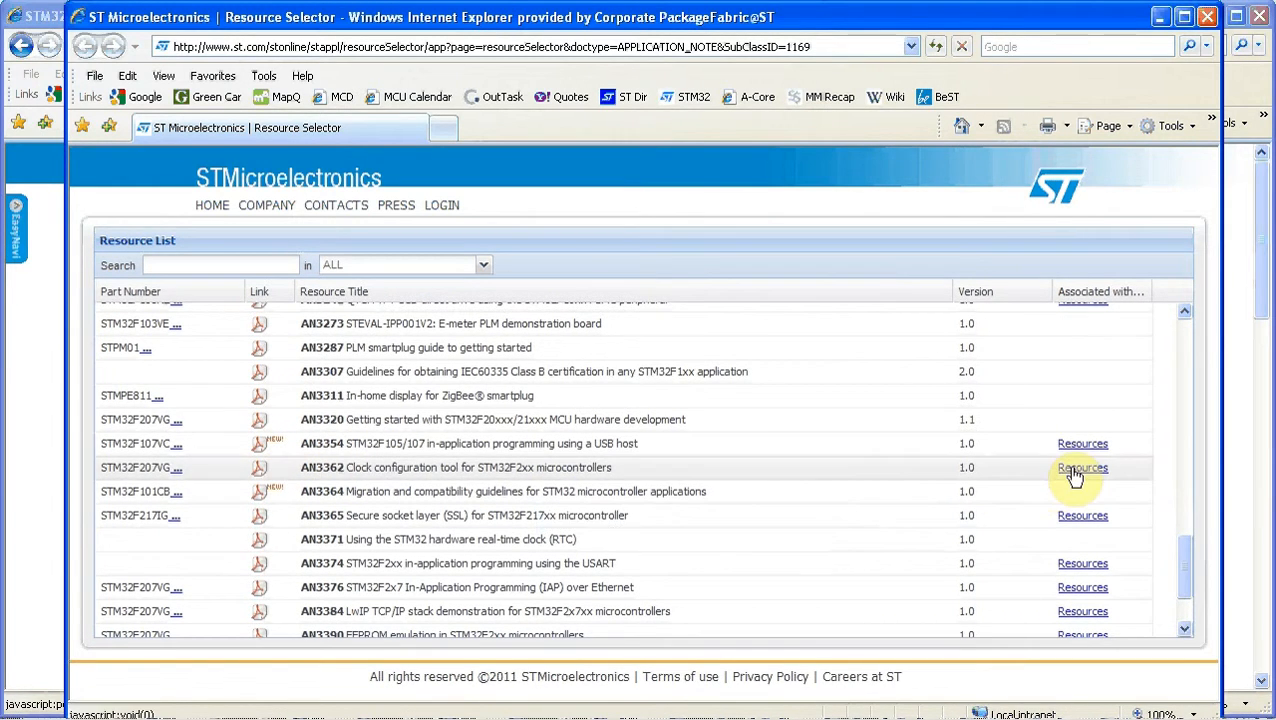
mouse_move(340, 468)
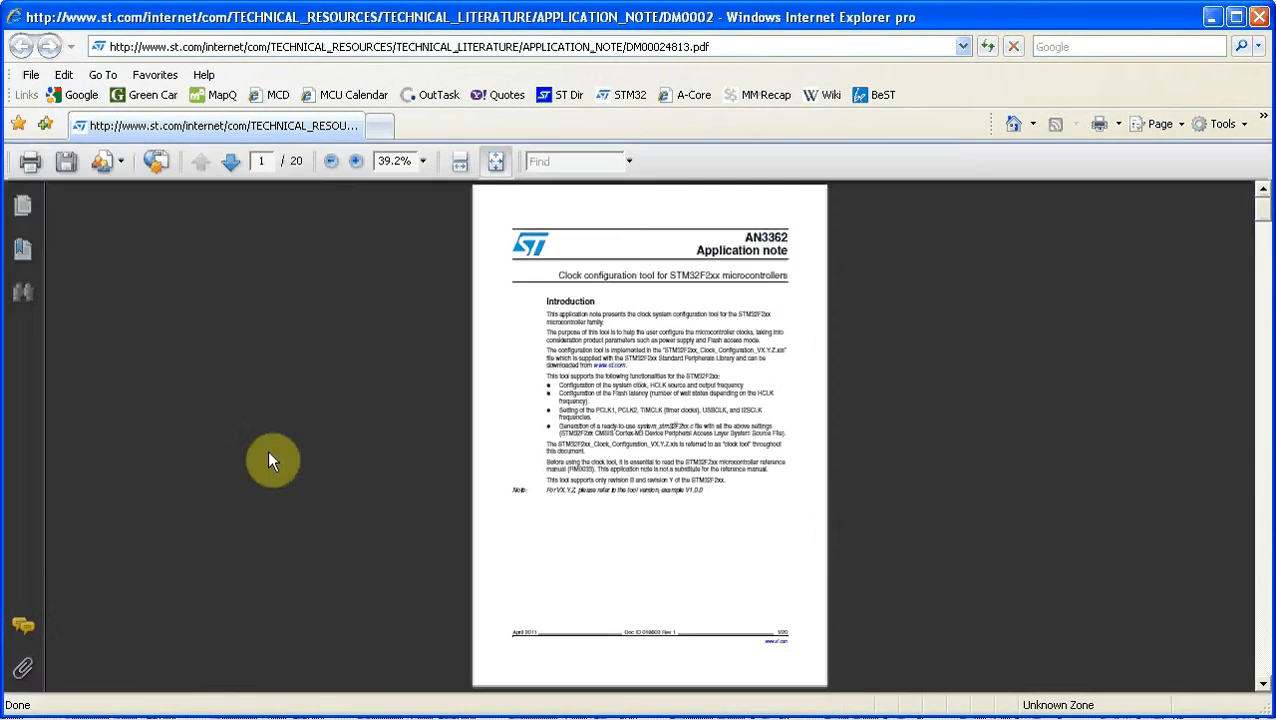
mouse_move(908, 160)
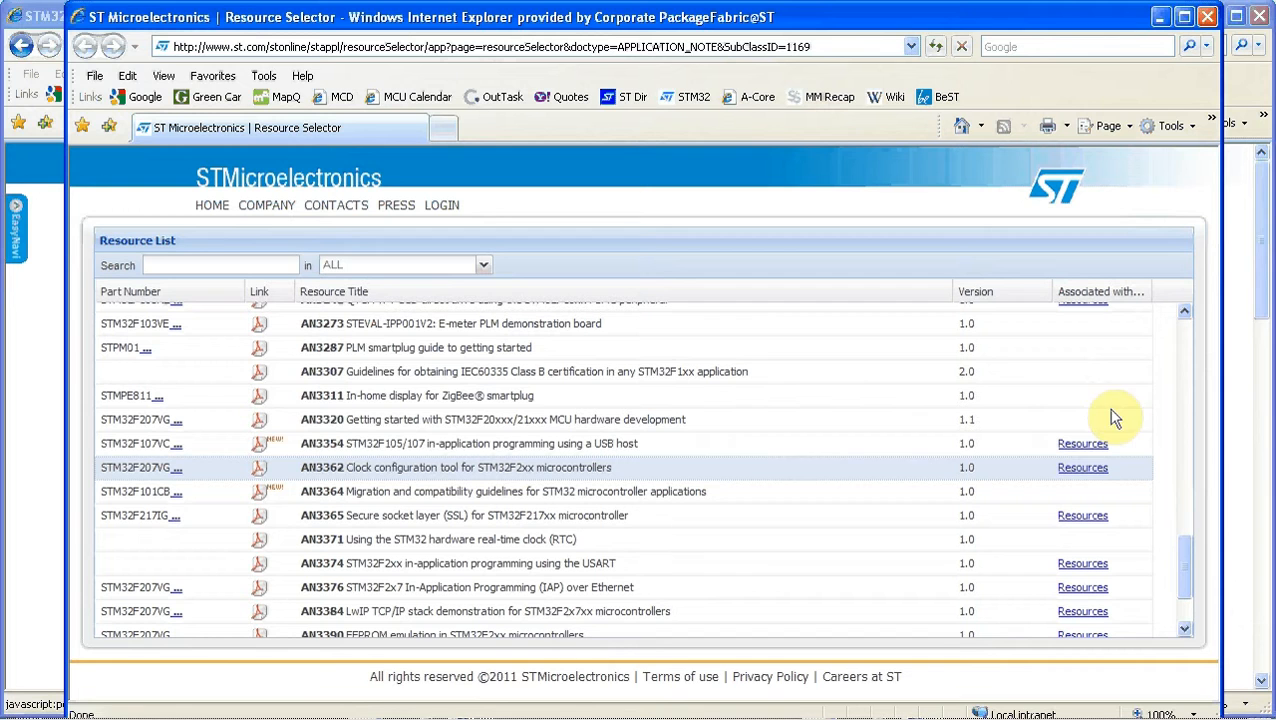
left_click(1084, 468)
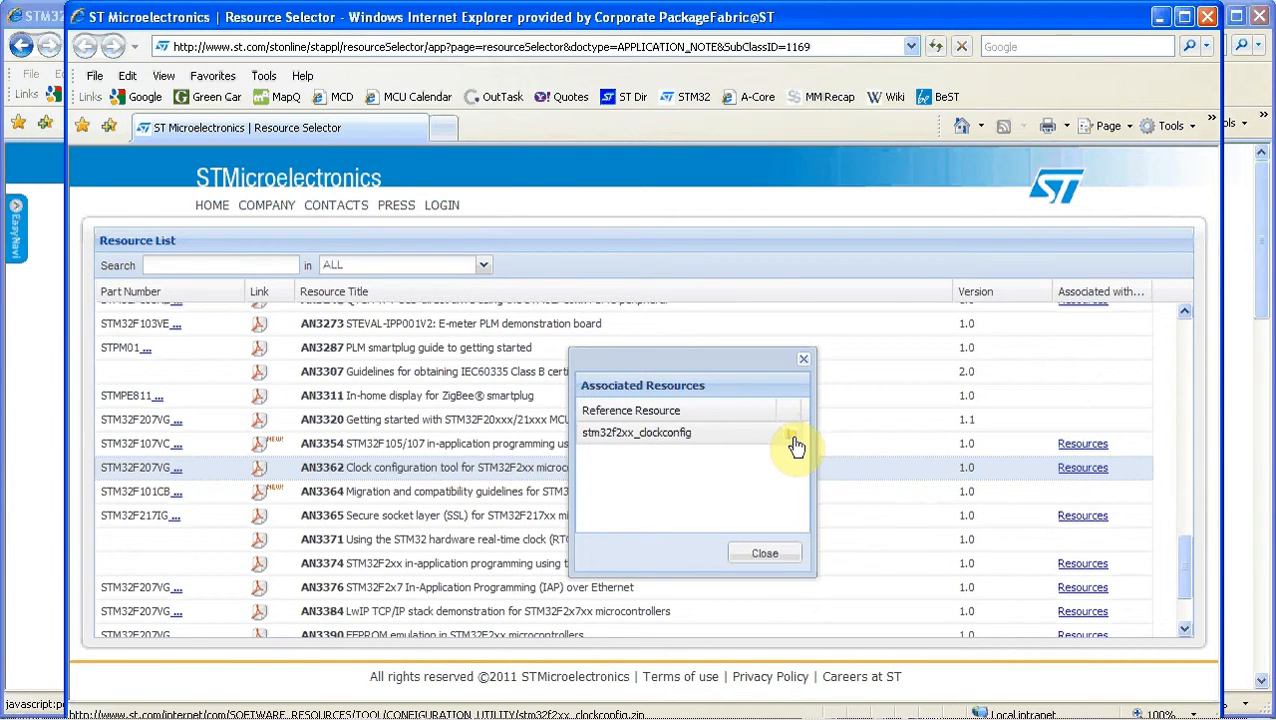
- Download the stm32f2xx_clockconfig zip and extract it with the Extract All wizard
left_click(636, 432)
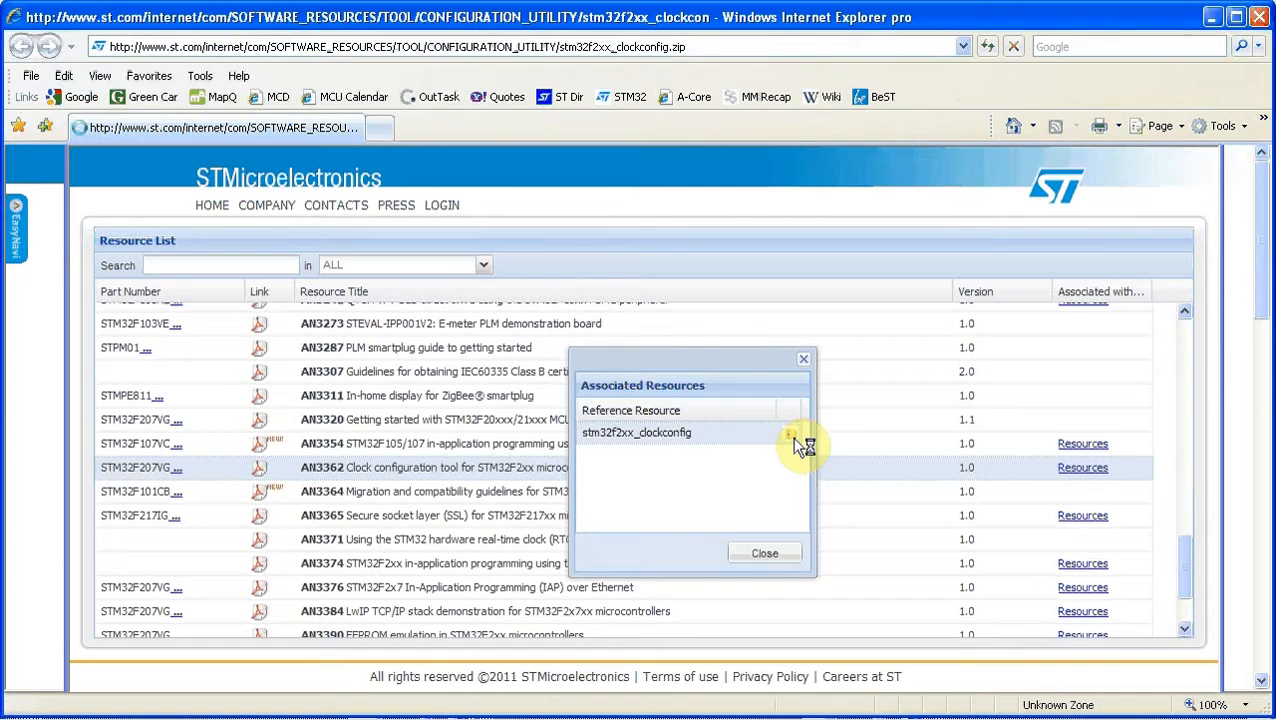
left_click(636, 432)
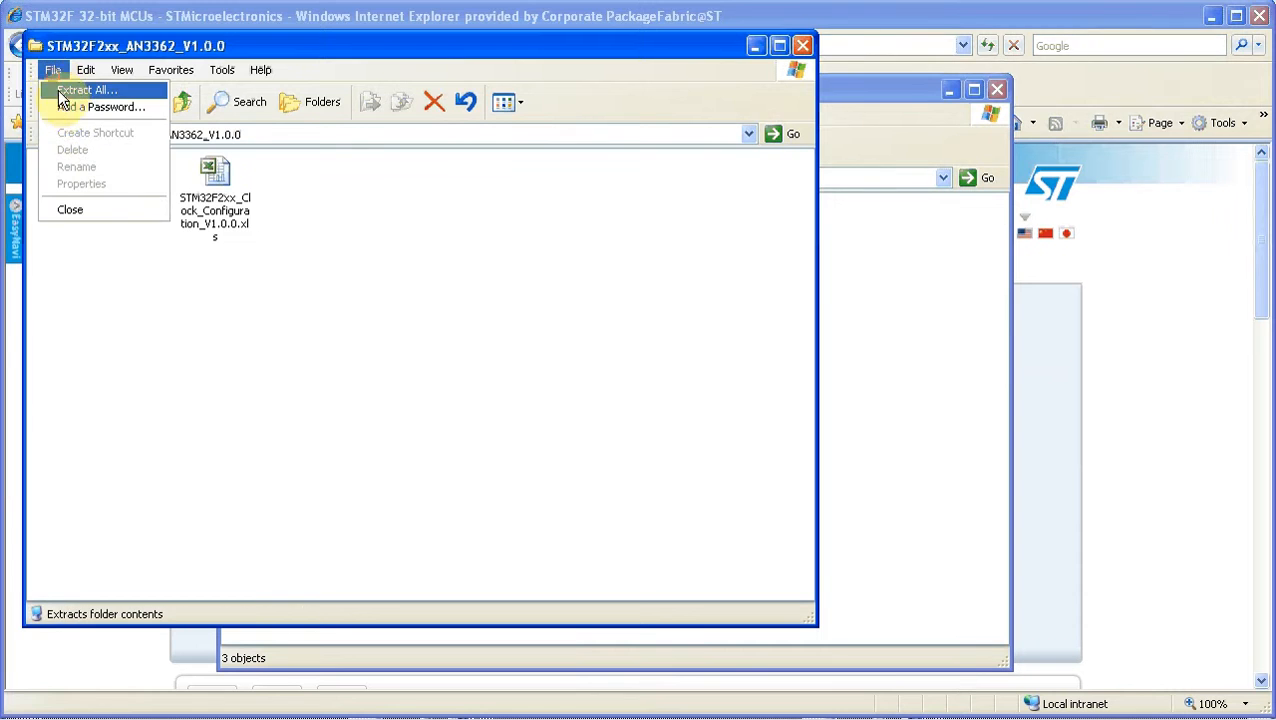
left_click(84, 90)
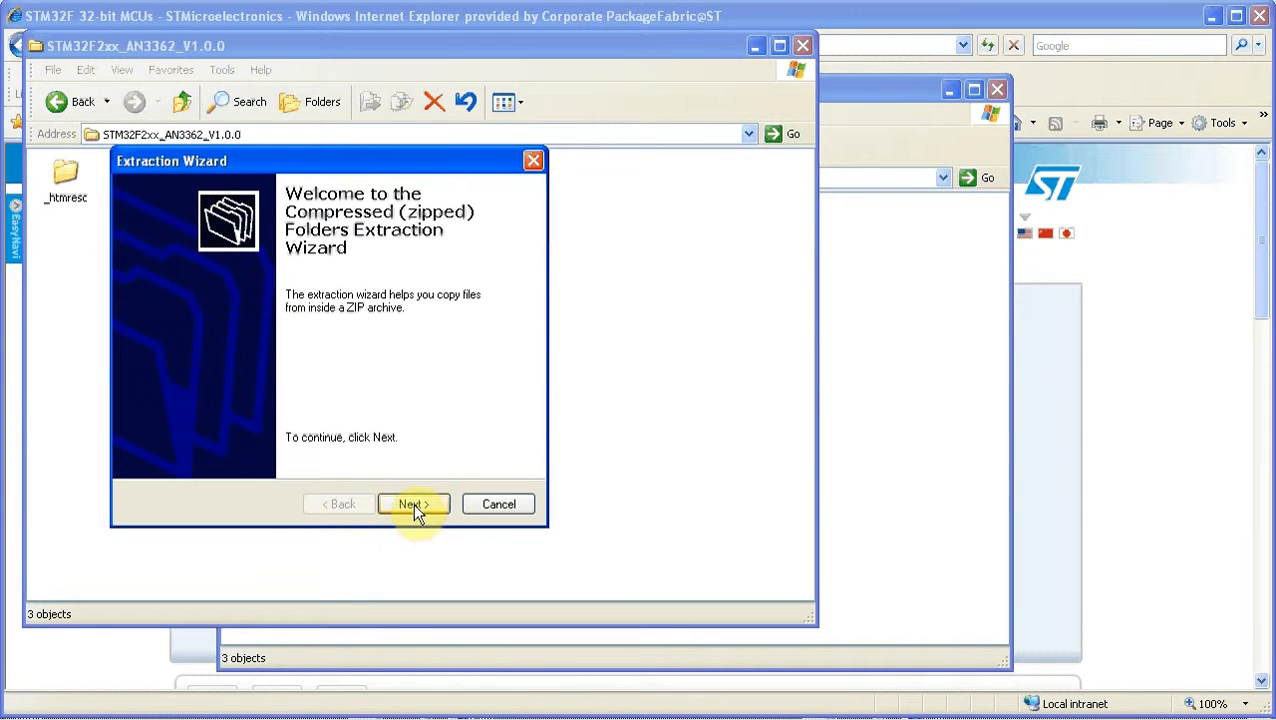
left_click(412, 504)
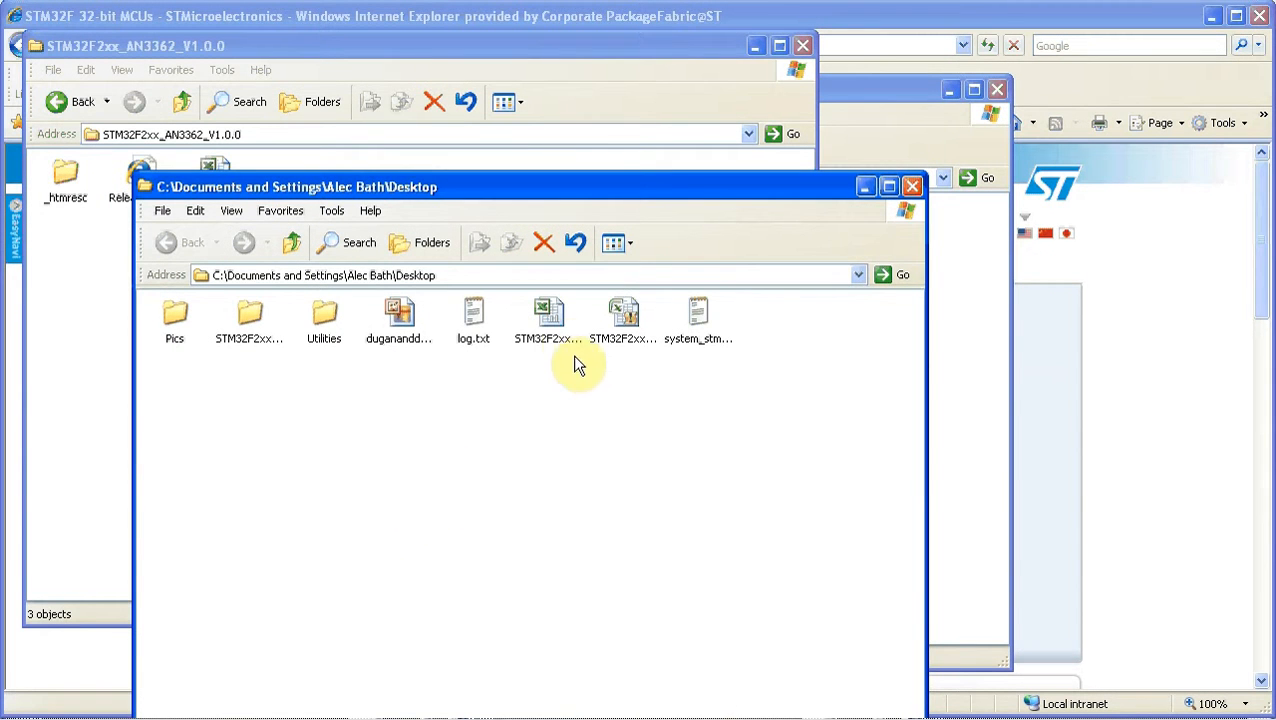
- Open STM32F2xx_Clock_Configuration_V1.0.0.xls from the Desktop in Excel
left_click(548, 316)
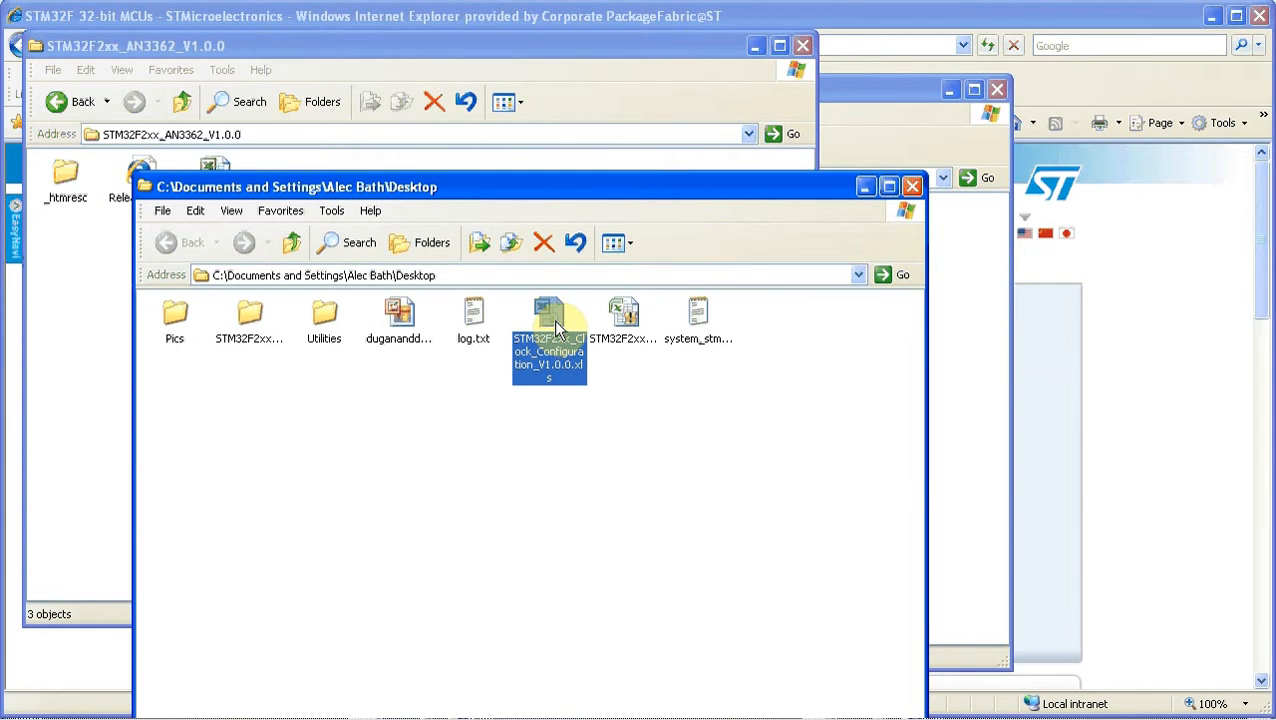
double_click(548, 320)
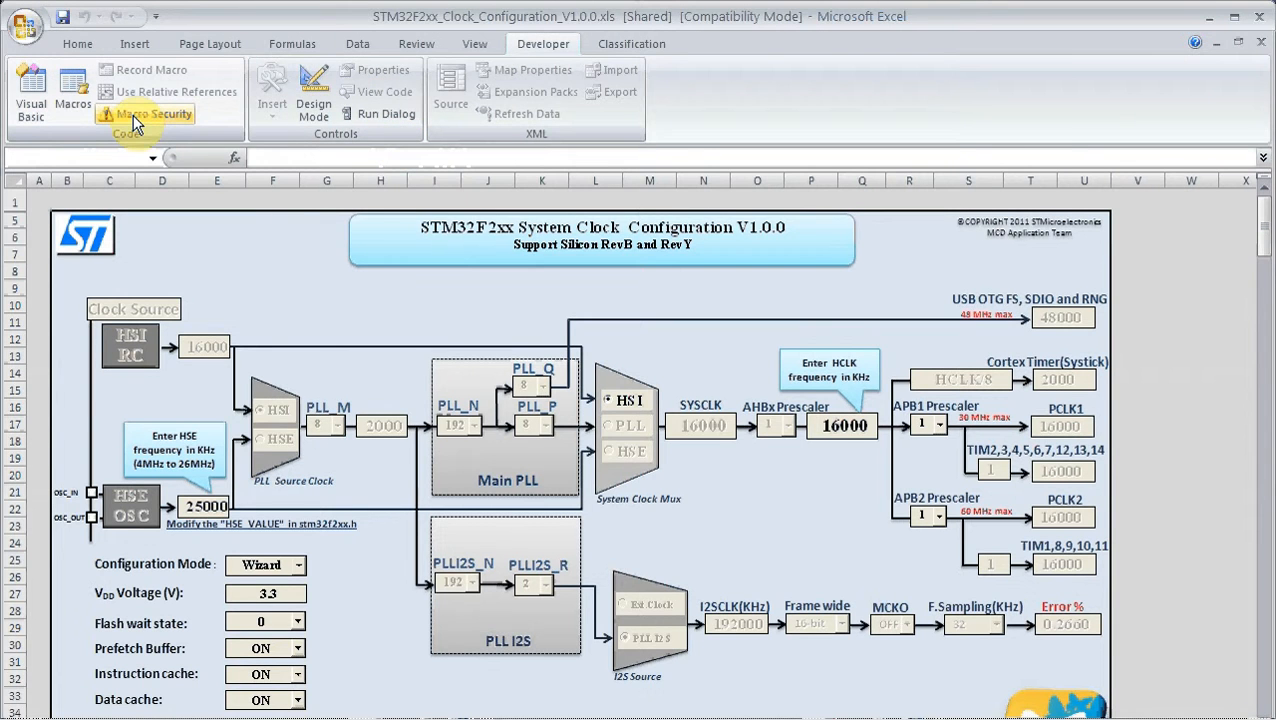
- Set Trust Center macro security to Enable all macros and confirm
left_click(152, 112)
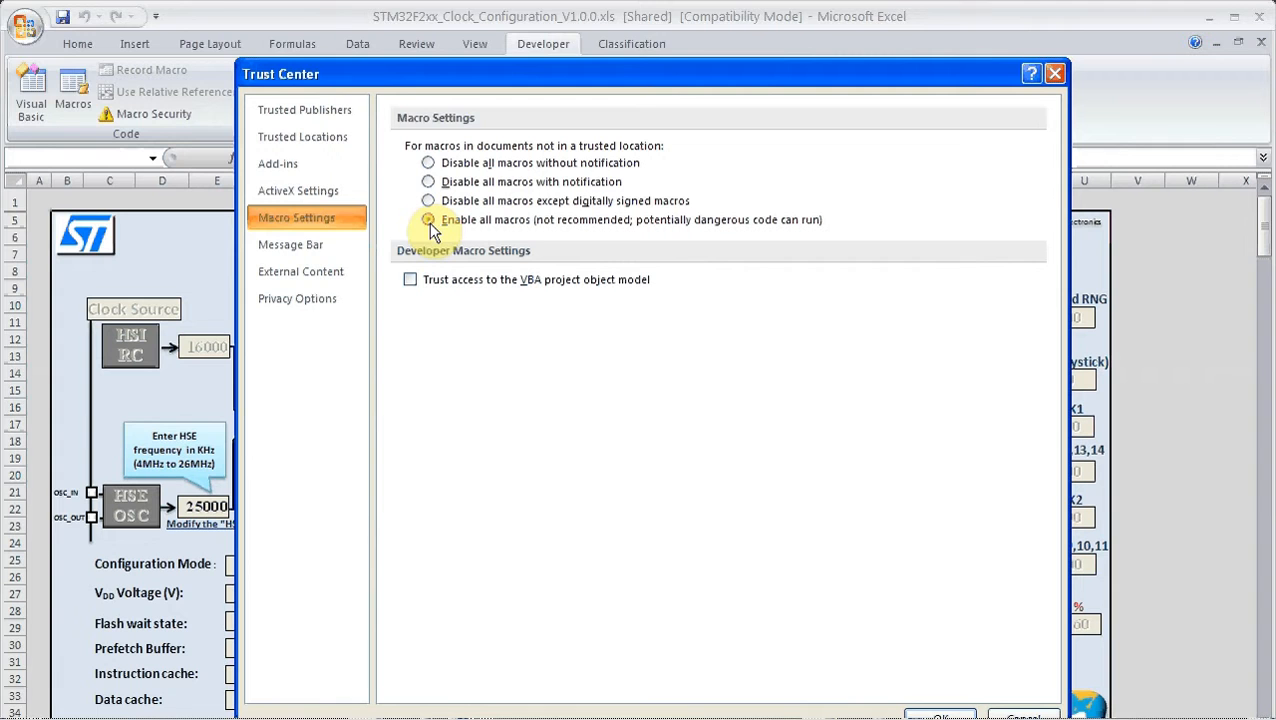
left_click(428, 218)
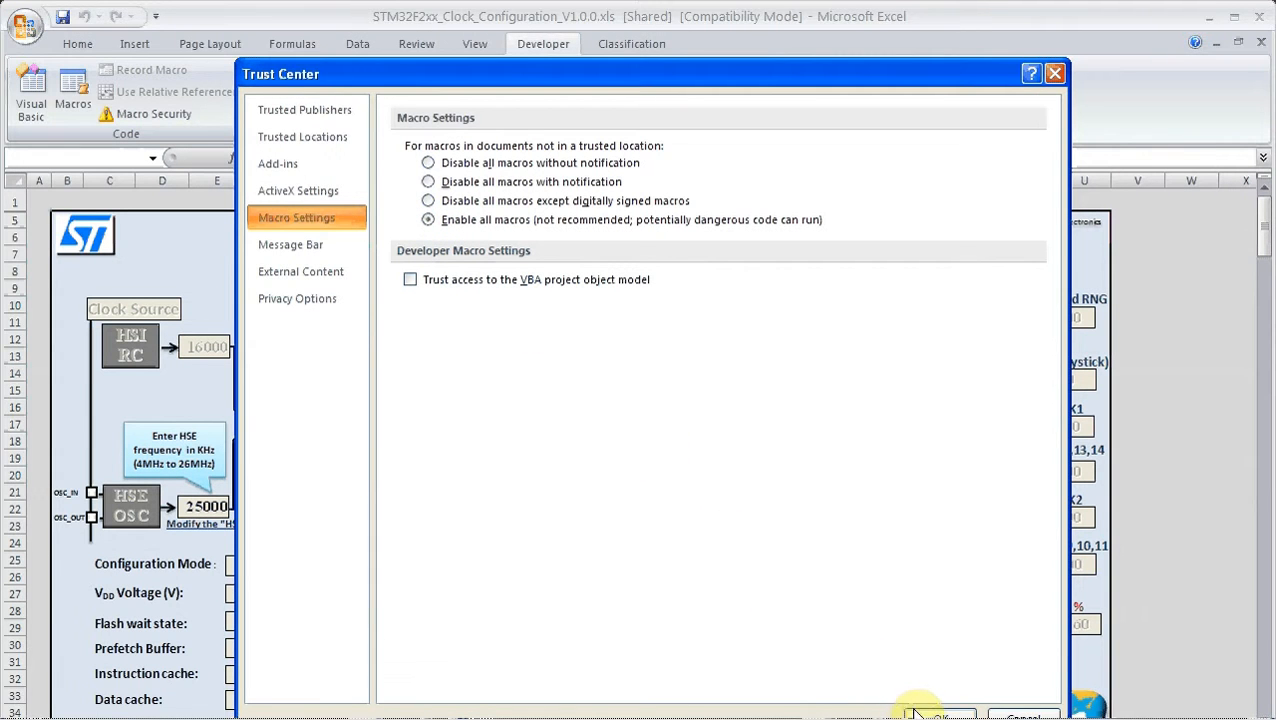
left_click(940, 714)
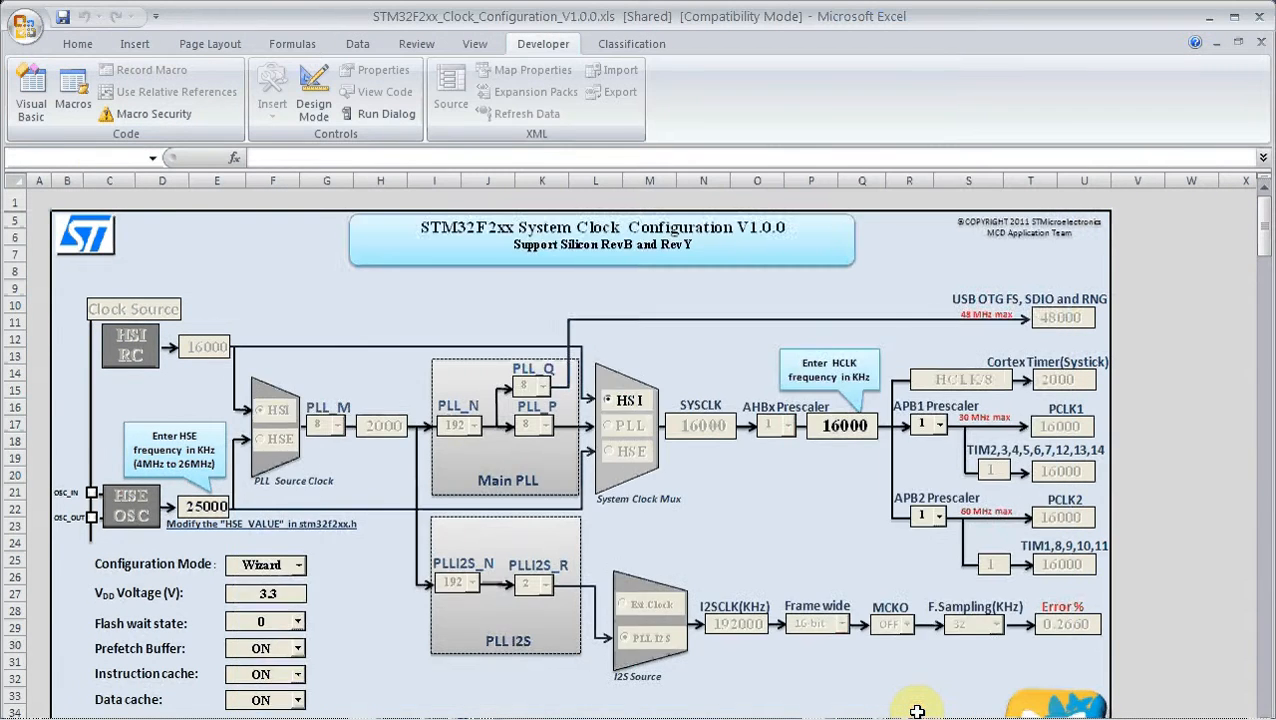
- Review the macro-requirement note, scroll back to the top and show the Configuration Mode list
scroll("down", 3)
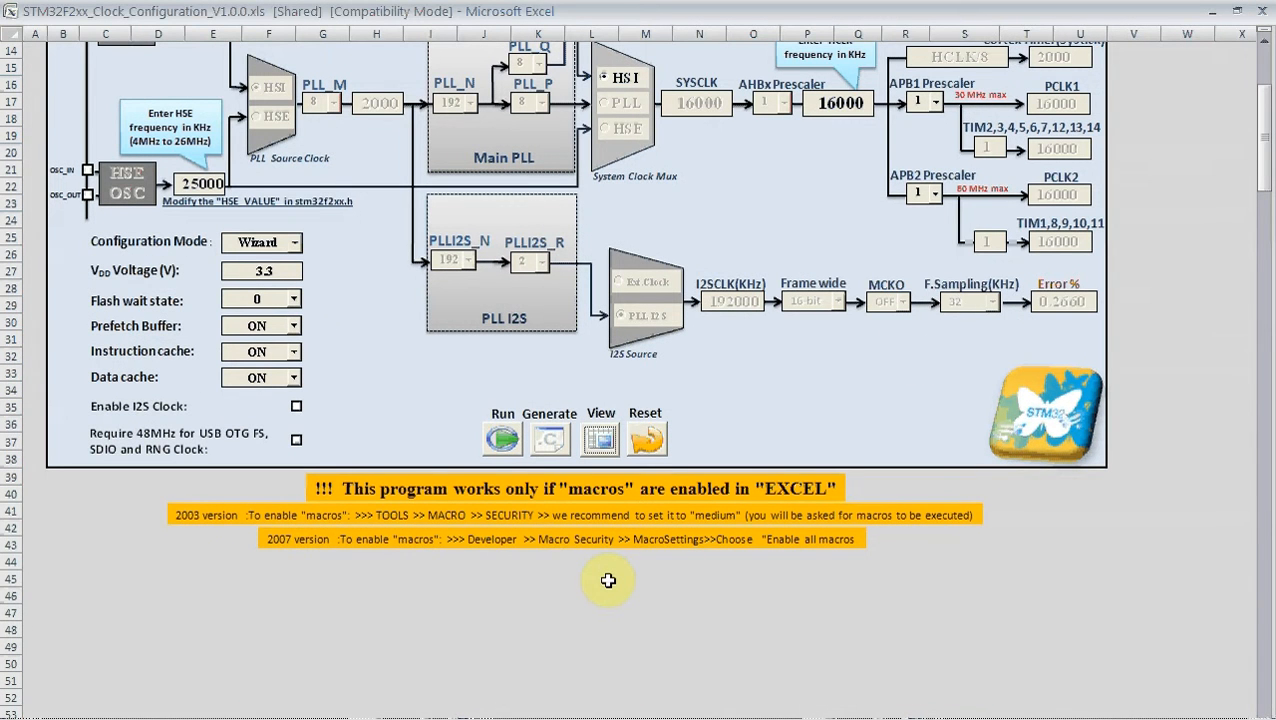
mouse_move(422, 344)
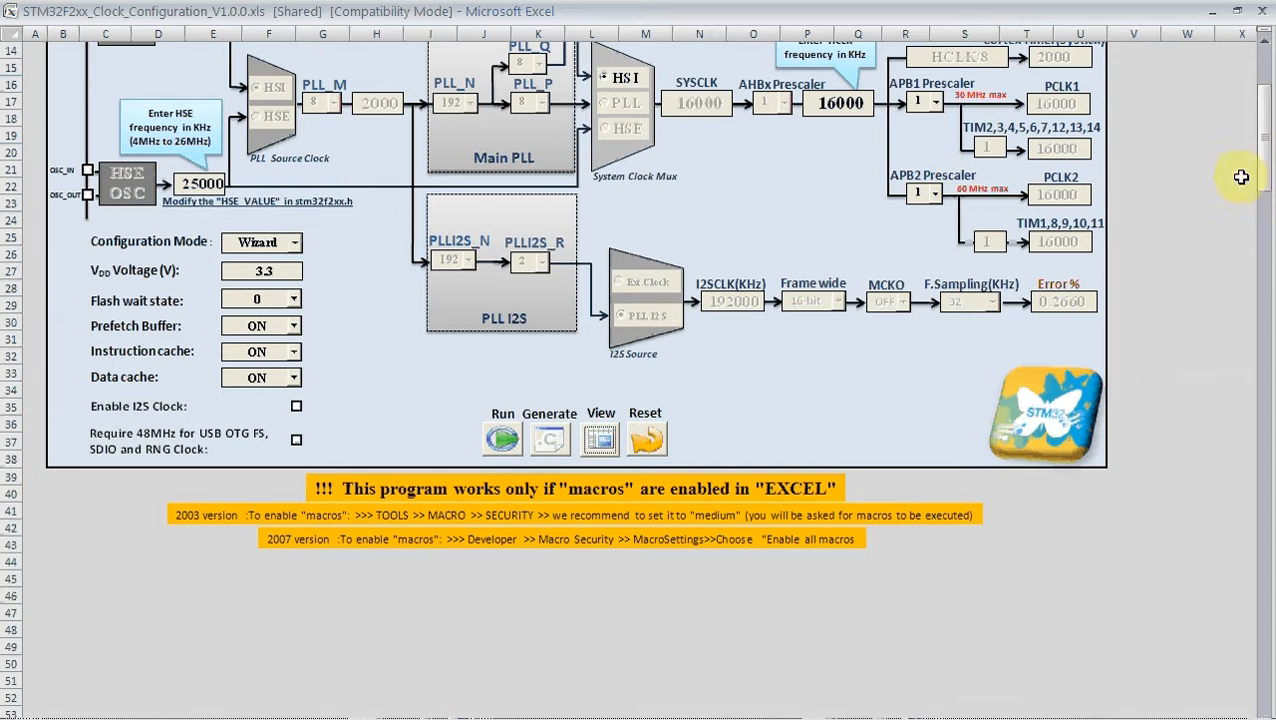
scroll("up", 3)
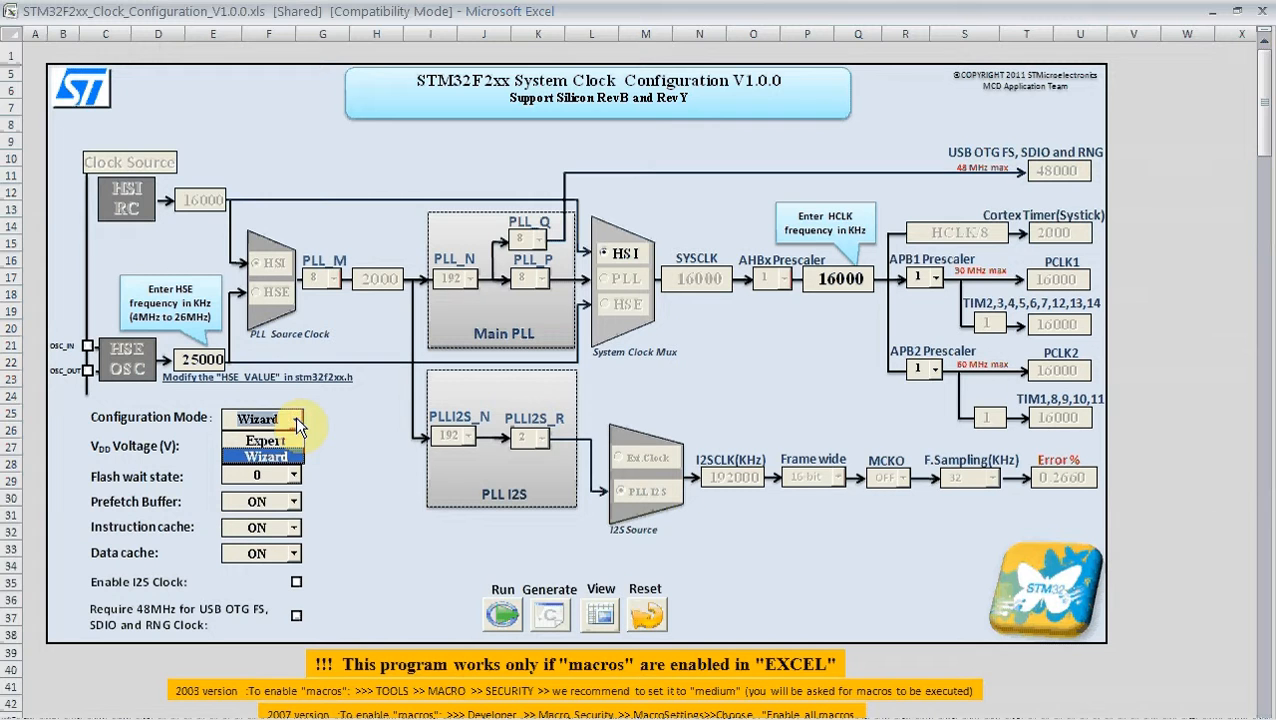
- Keep Wizard mode with HSE 8000 kHz, VDD 3.0 V, flash wait state 0 and HCLK 120000 kHz
left_click(264, 440)
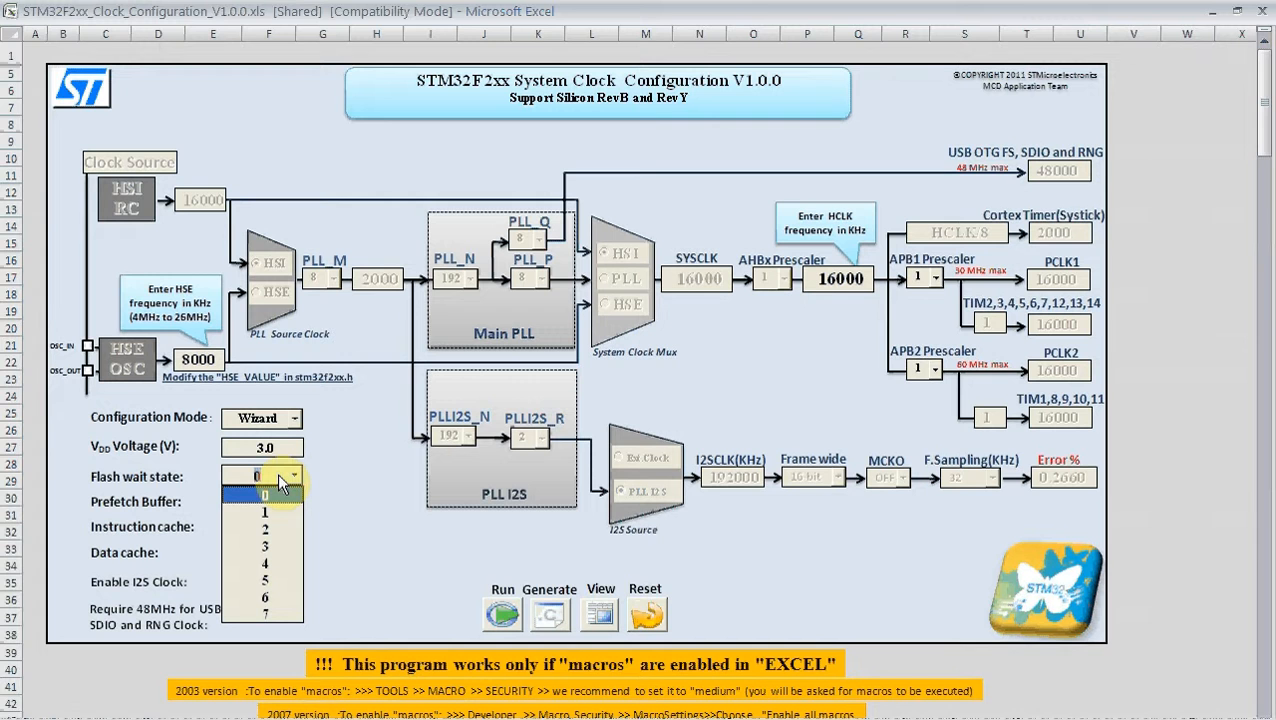
left_click(256, 496)
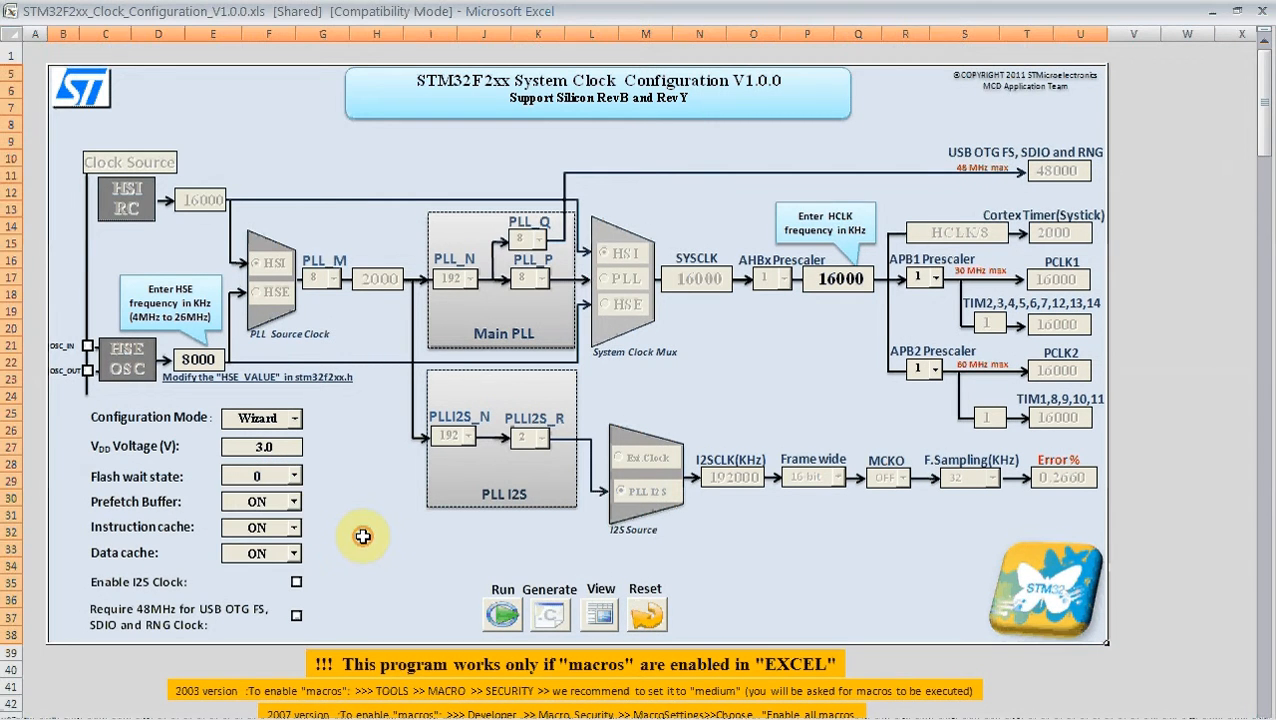
mouse_move(414, 560)
type("120000")
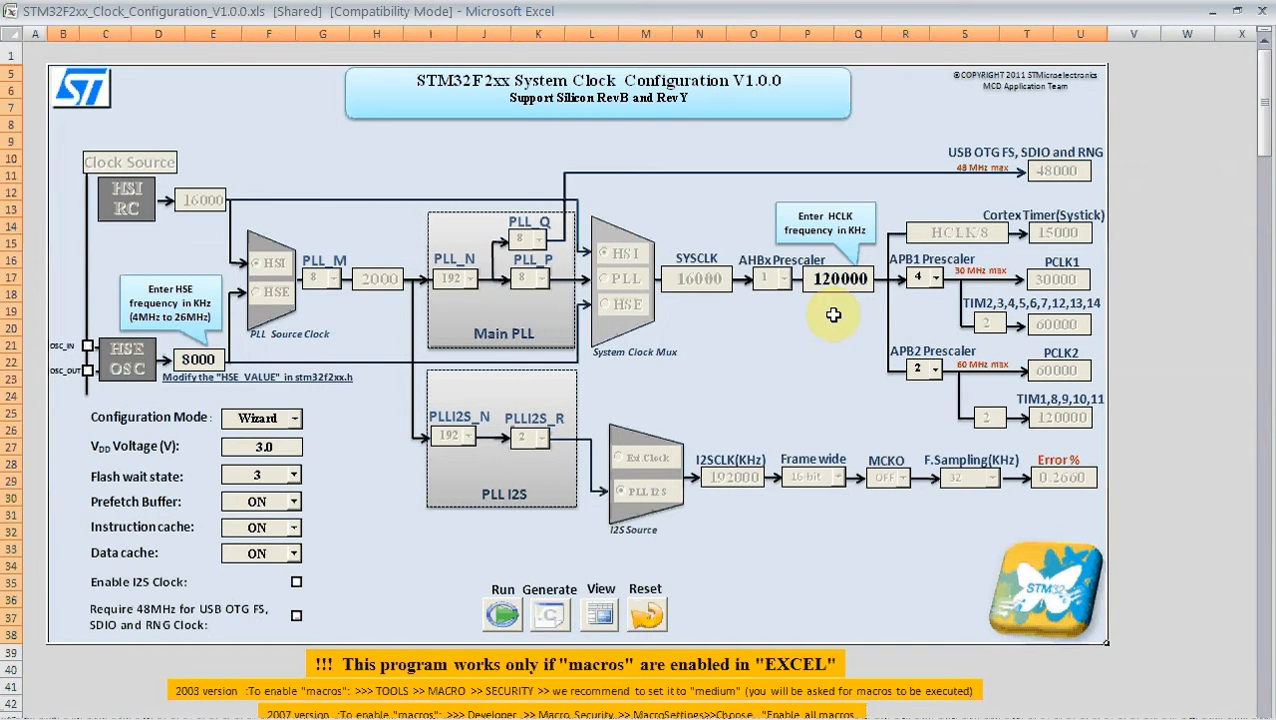
mouse_move(780, 380)
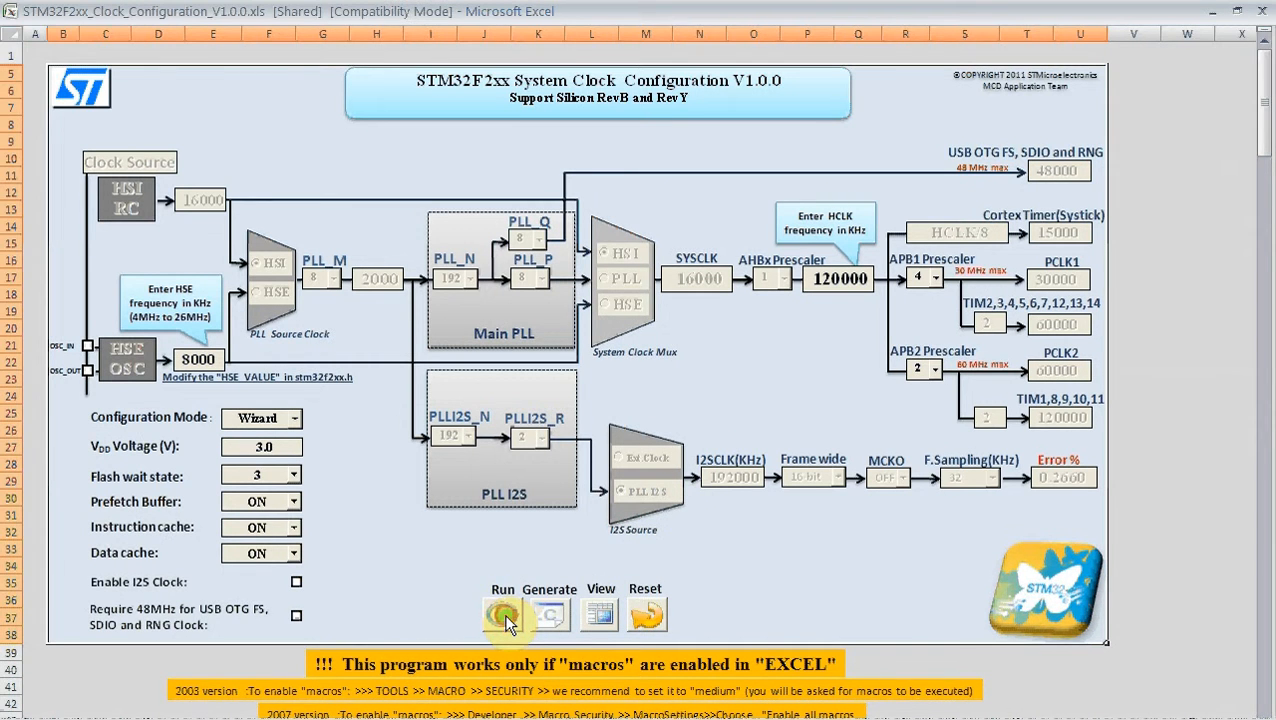
- Run the calculation with PLL(HSE) as system clock, giving SYSCLK 120000 kHz and 0.0000 error
left_click(502, 612)
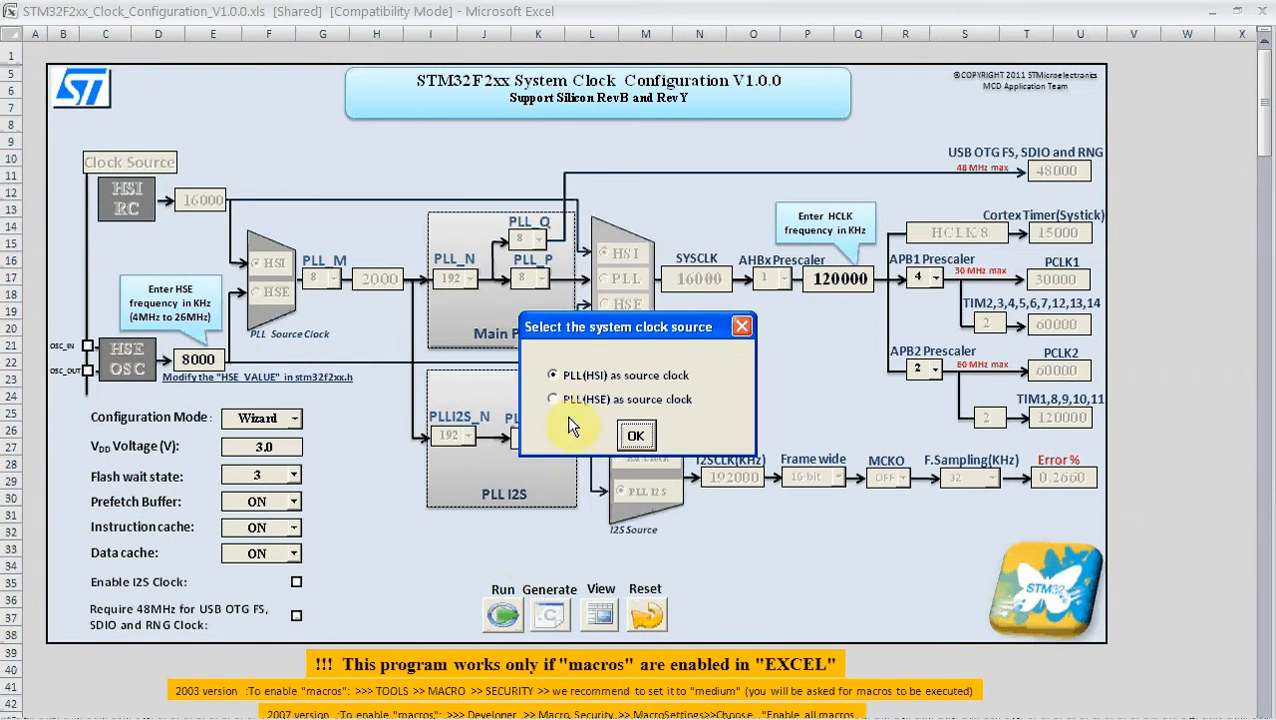
left_click(552, 400)
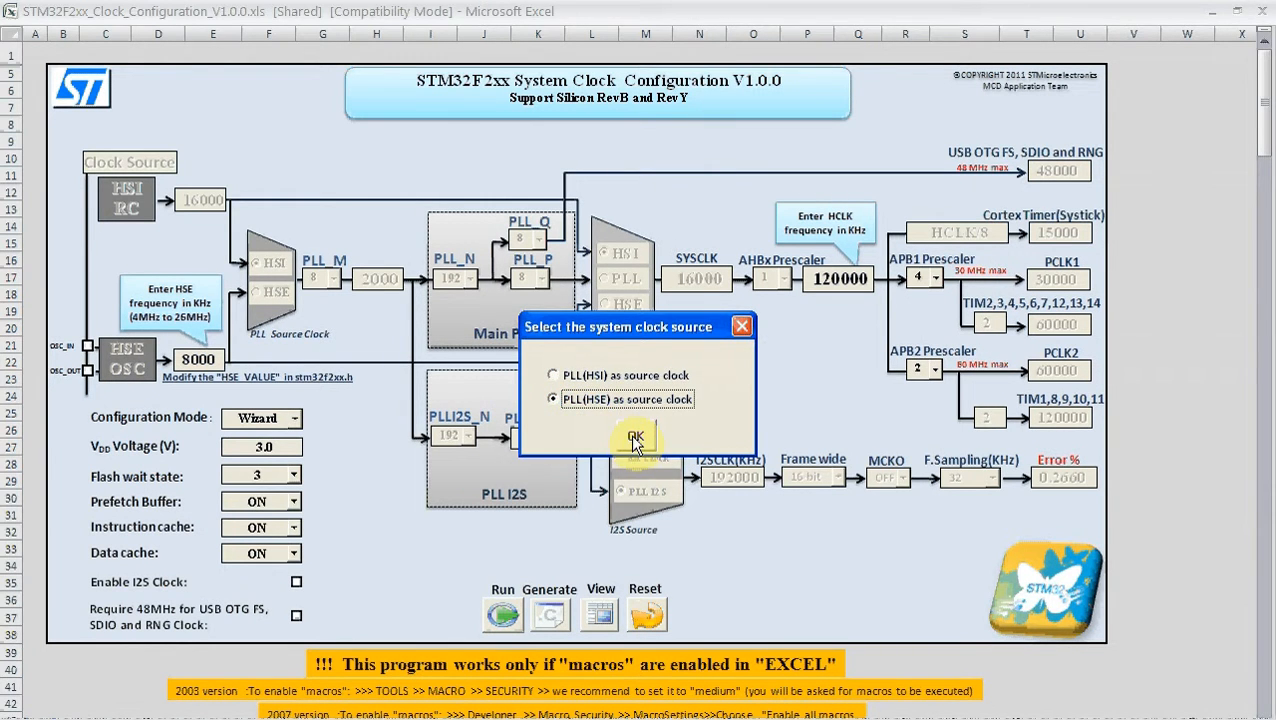
left_click(634, 438)
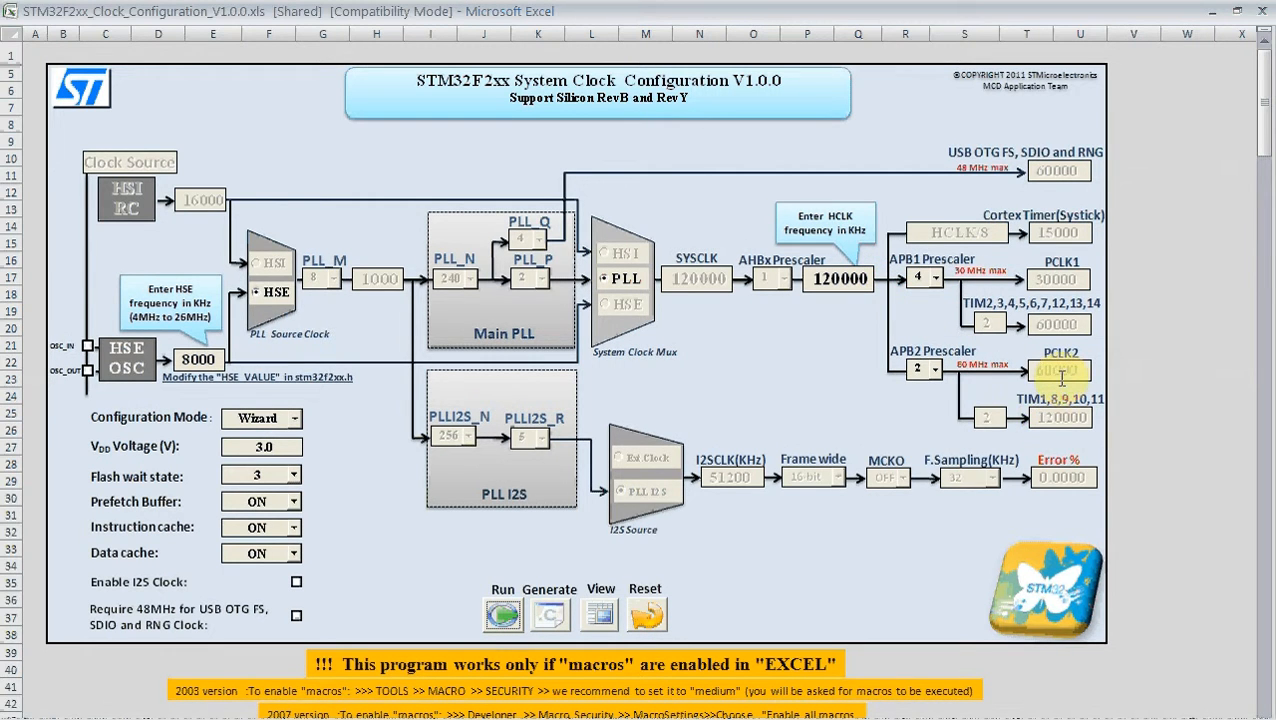
- Set VDD to 1.8 V, enable the I2S clock and 48 MHz for USB OTG FS, then rerun
left_click(1060, 324)
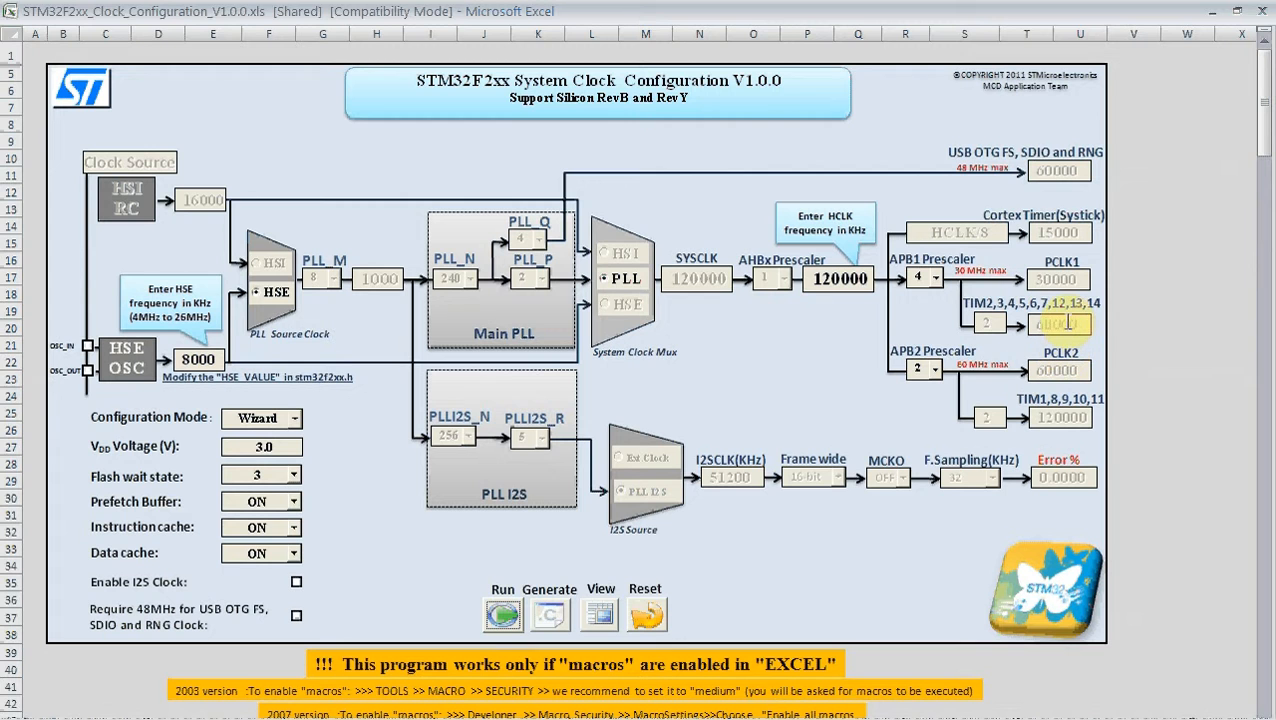
left_click(1060, 232)
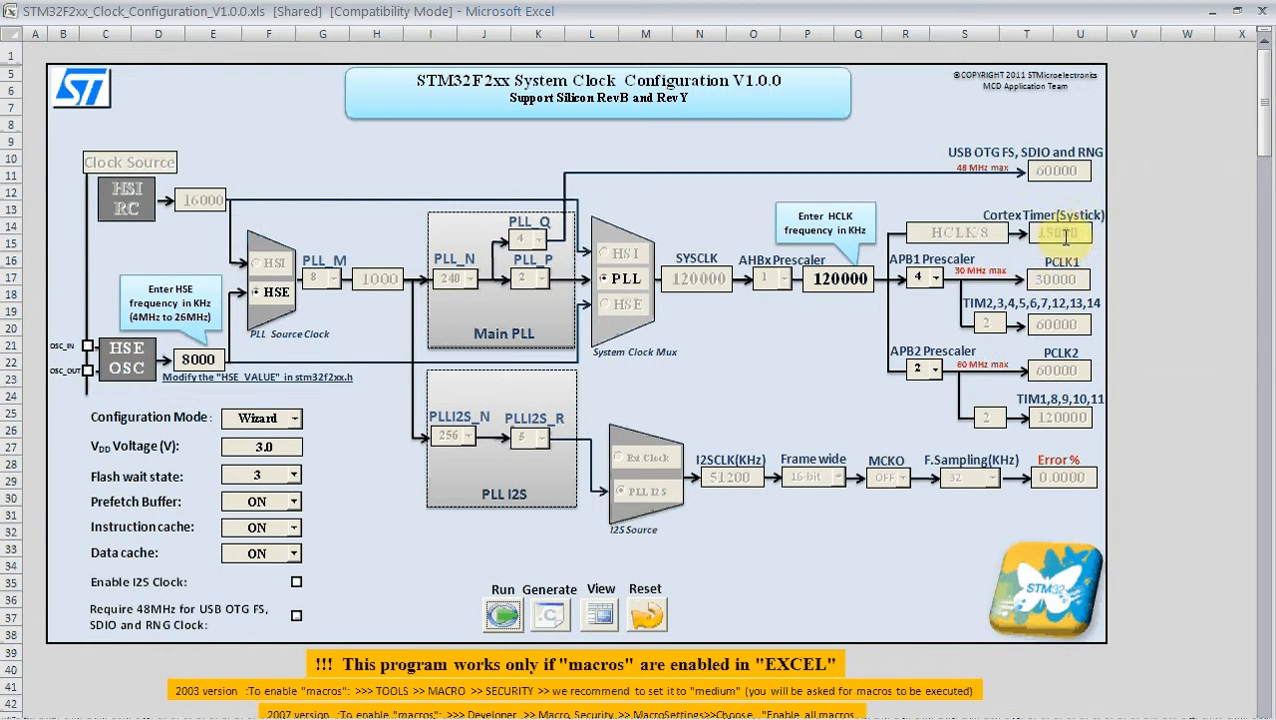
left_click(1060, 170)
type("1.8")
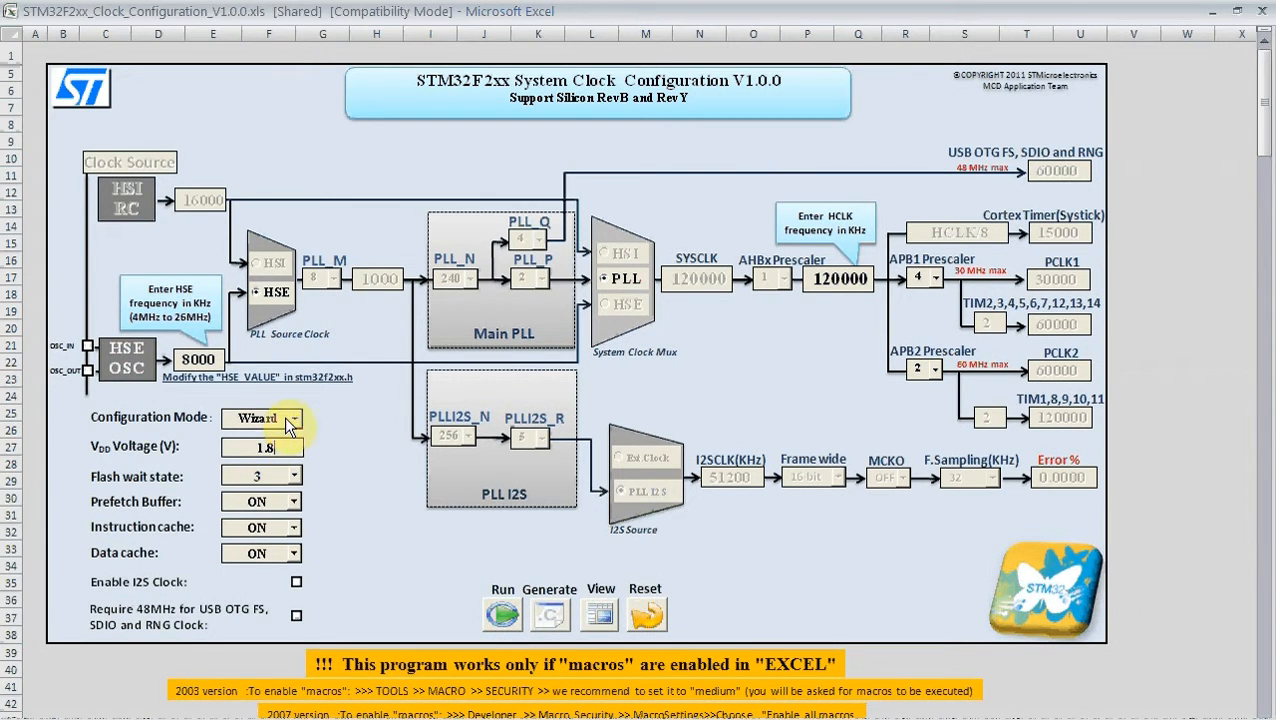
left_click(292, 476)
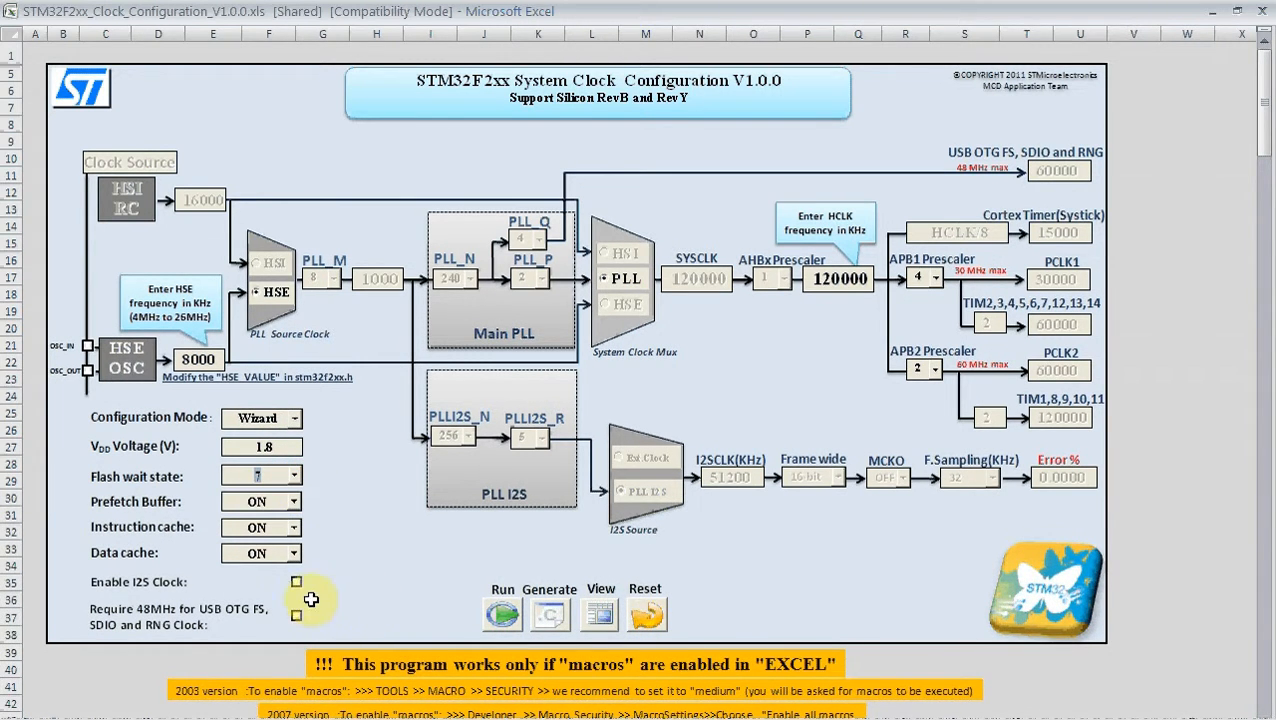
left_click(296, 582)
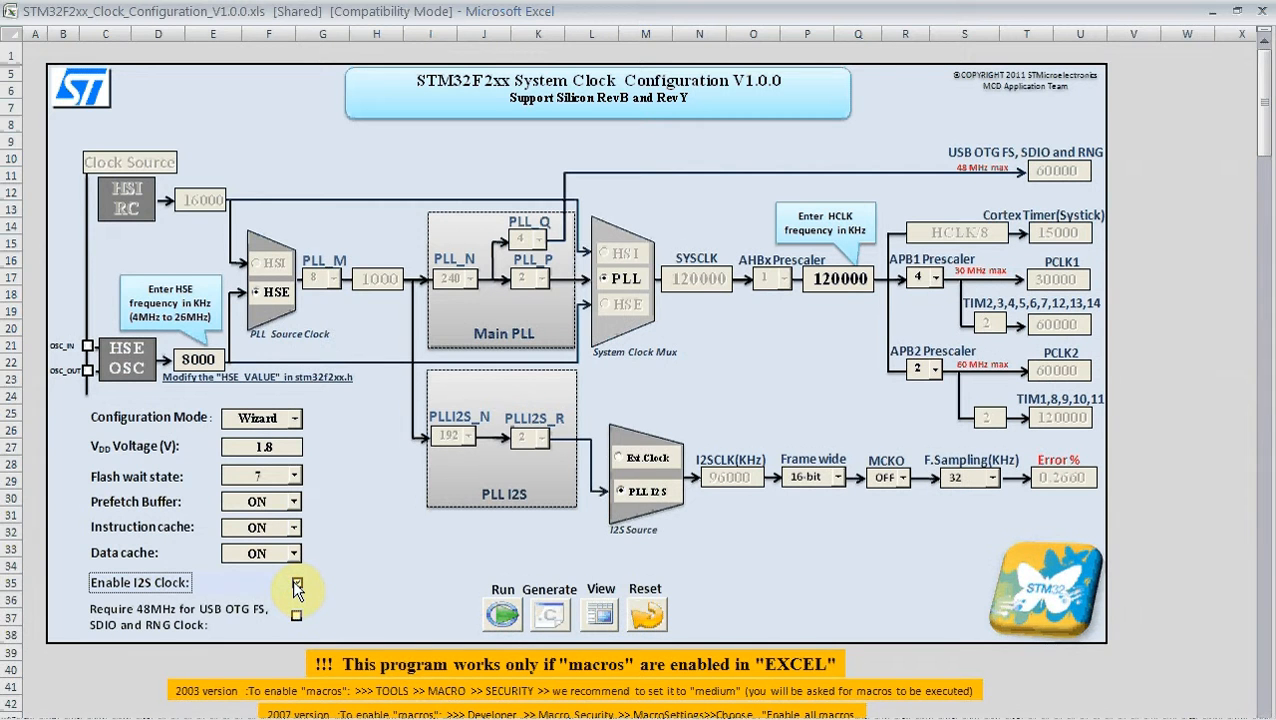
left_click(296, 582)
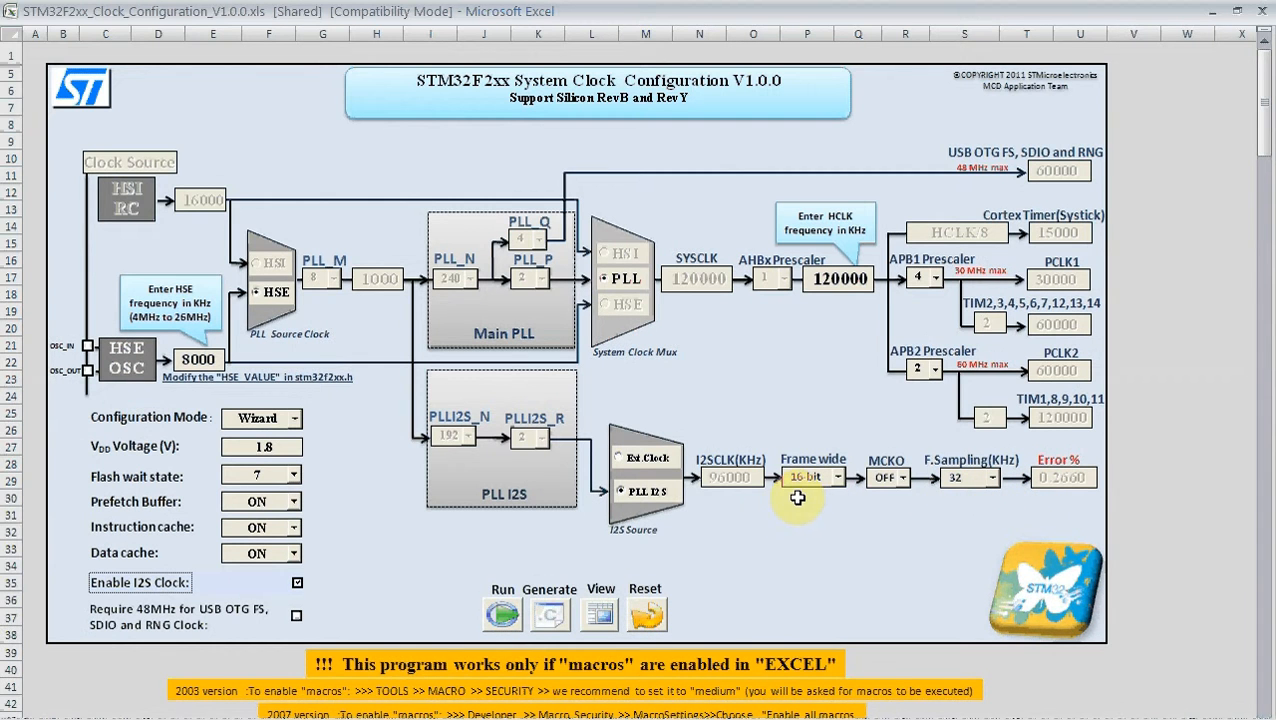
mouse_move(128, 618)
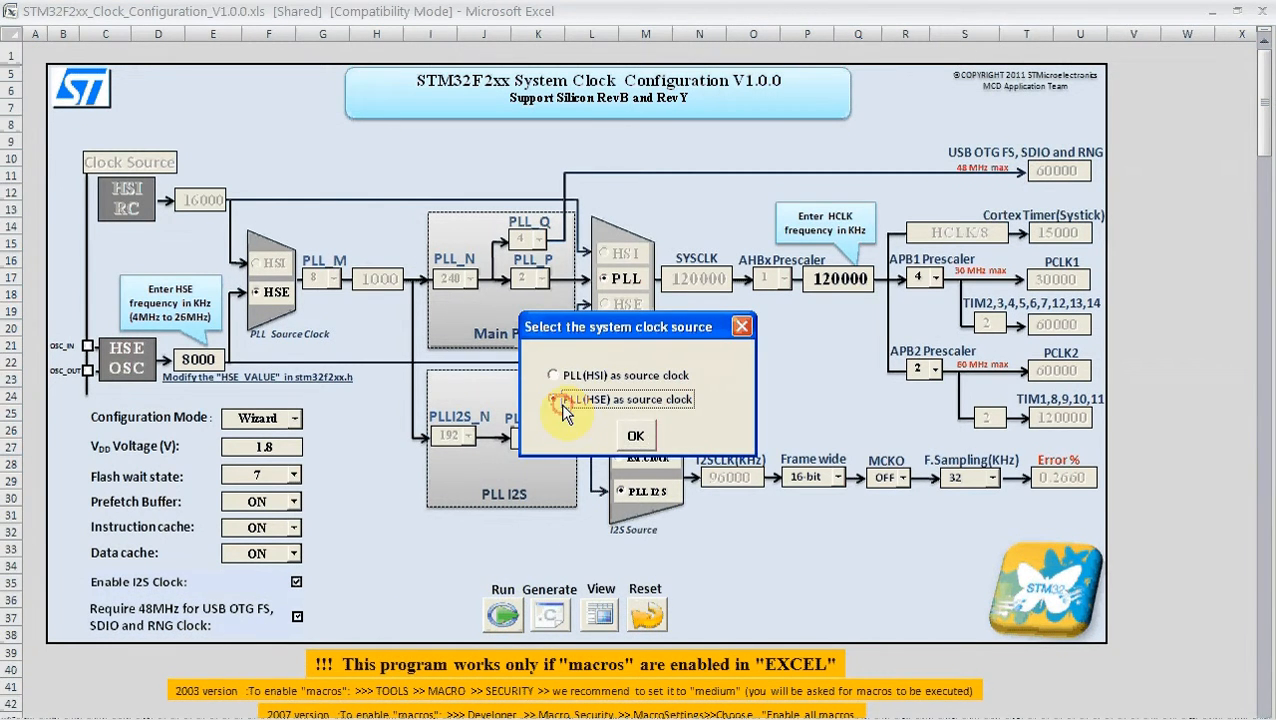
- Apply PLL(HSE) as clock source and generate system_stm32f2xx.c, confirming the success message
left_click(636, 436)
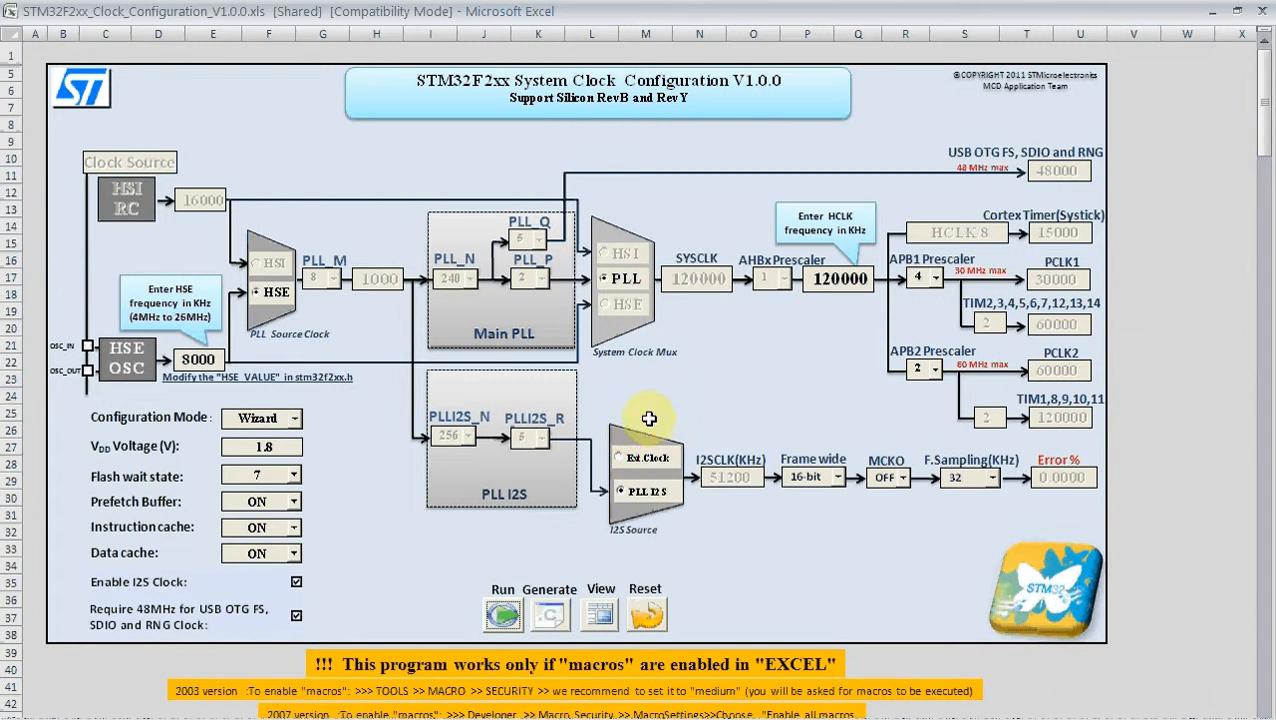
mouse_move(1058, 170)
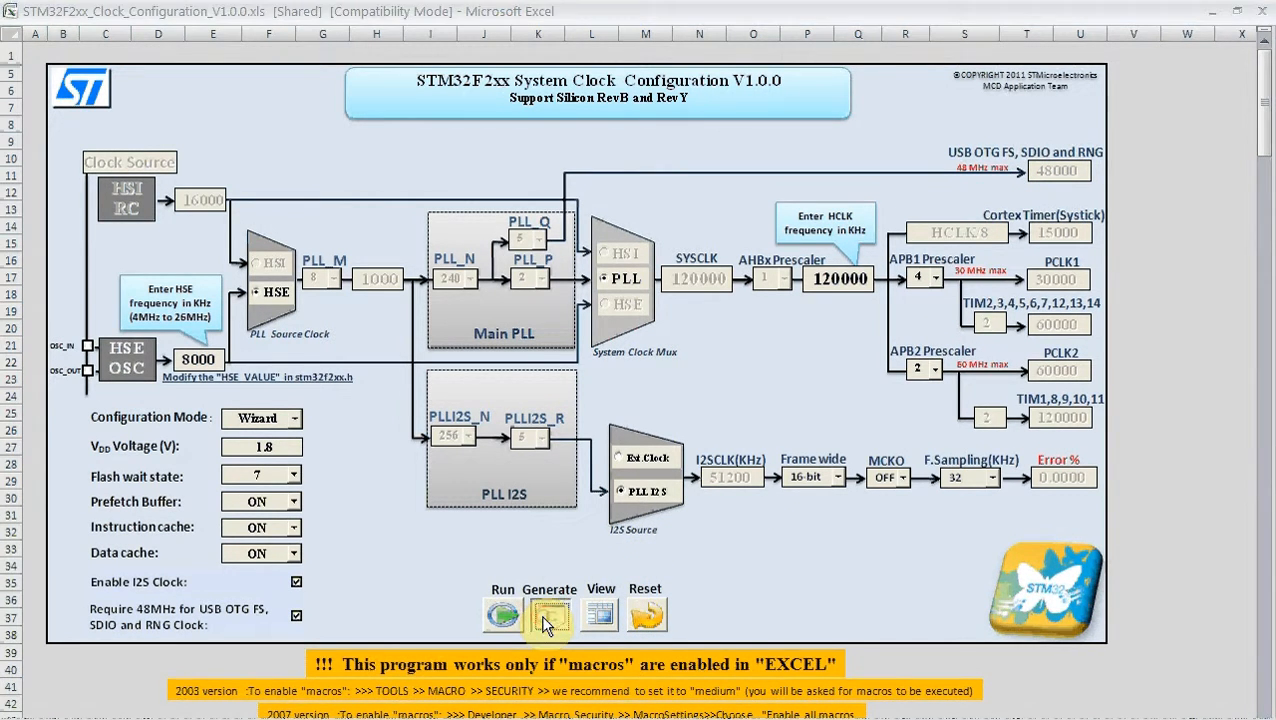
left_click(548, 614)
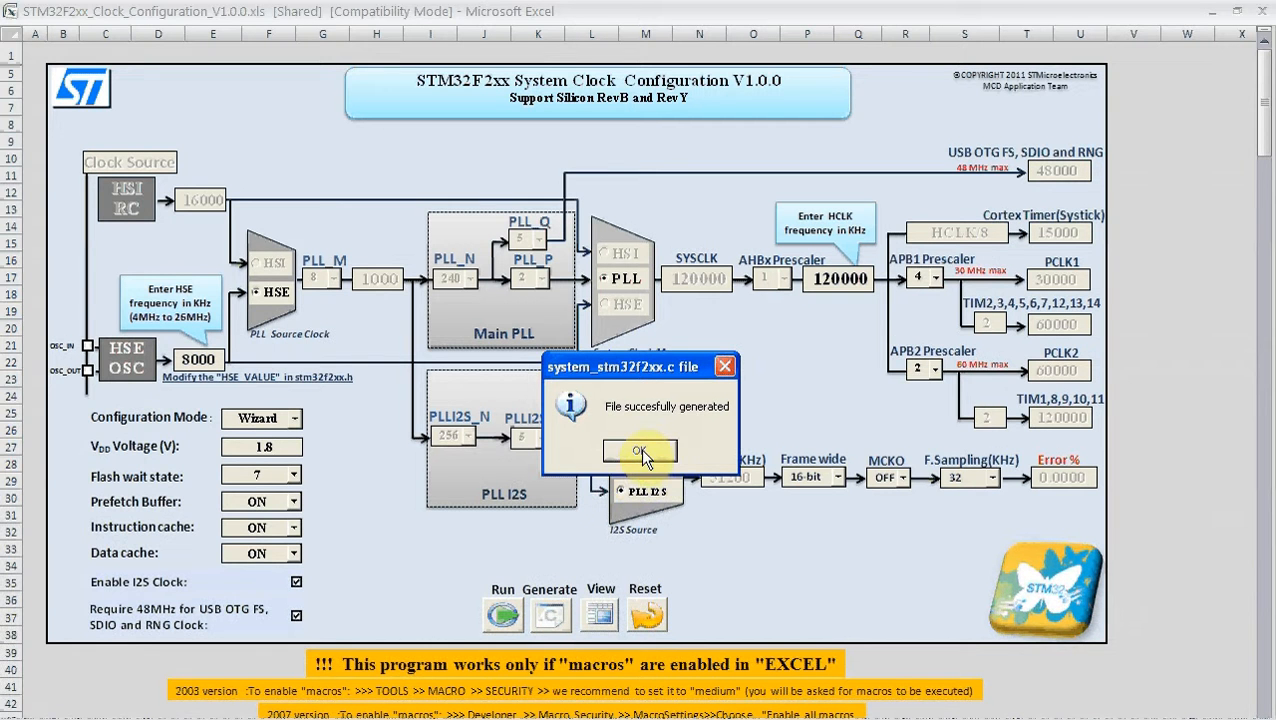
left_click(640, 452)
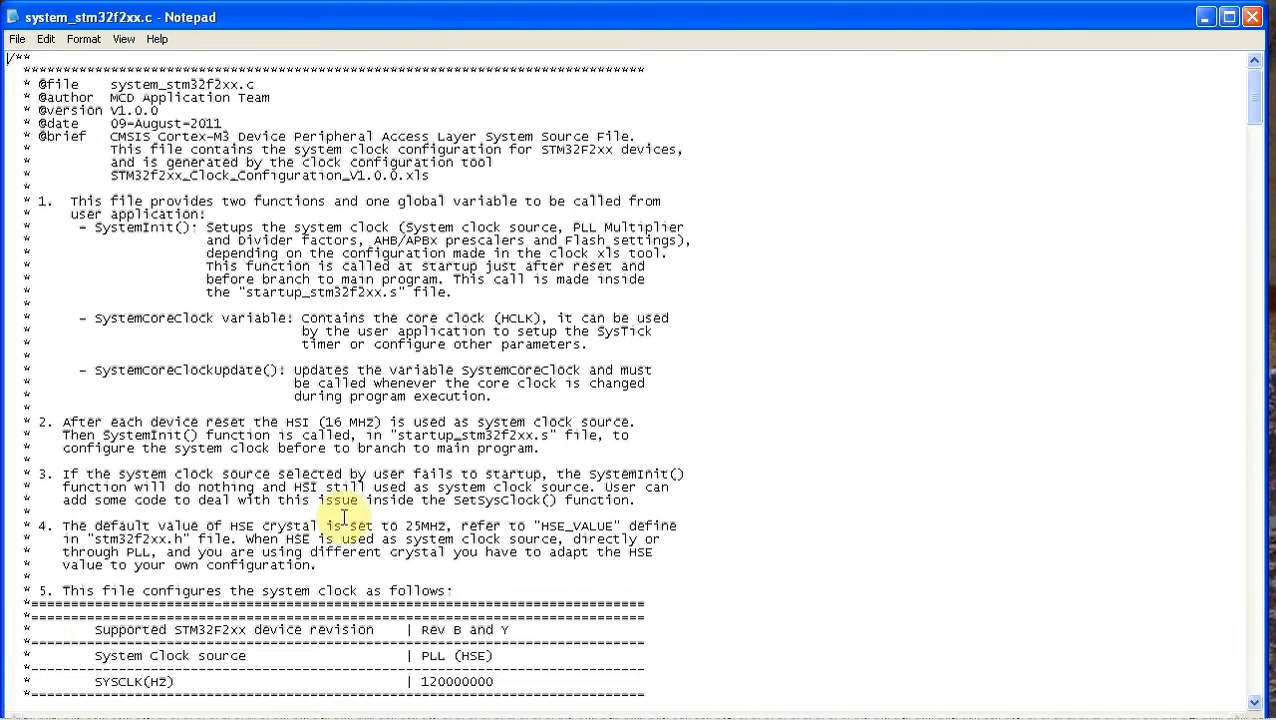
scroll("down", 3)
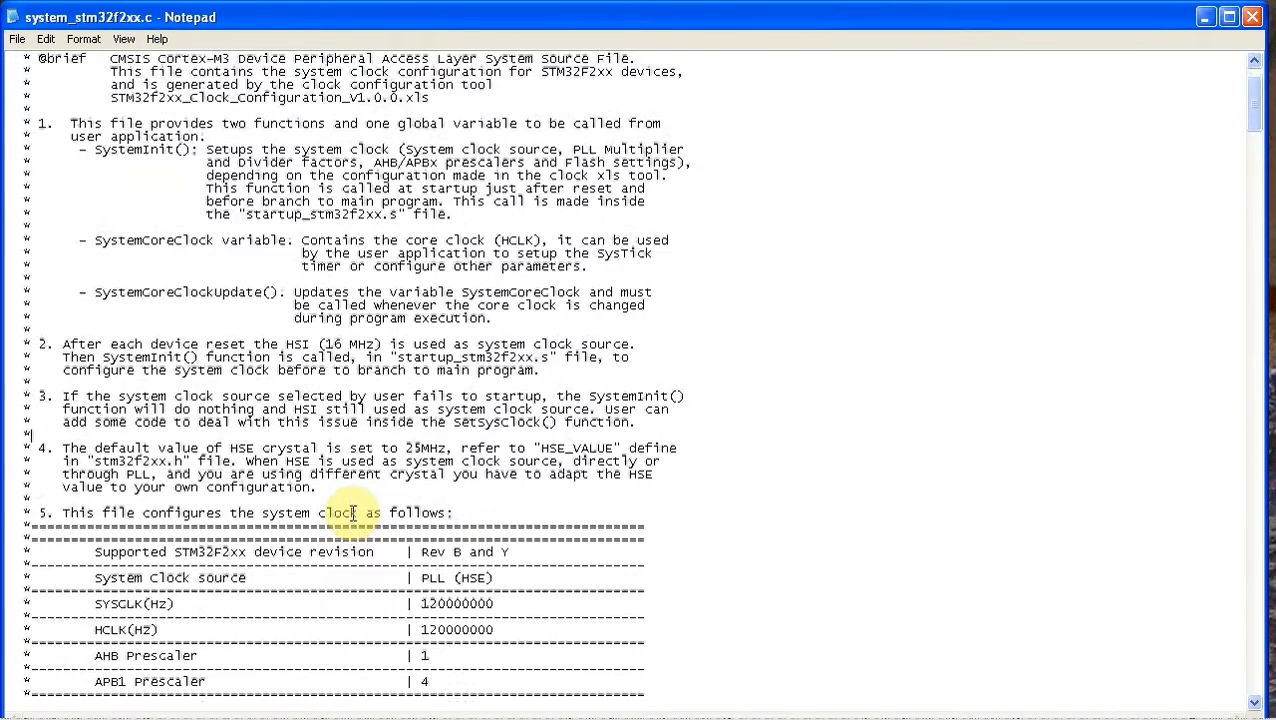
scroll("down", 3)
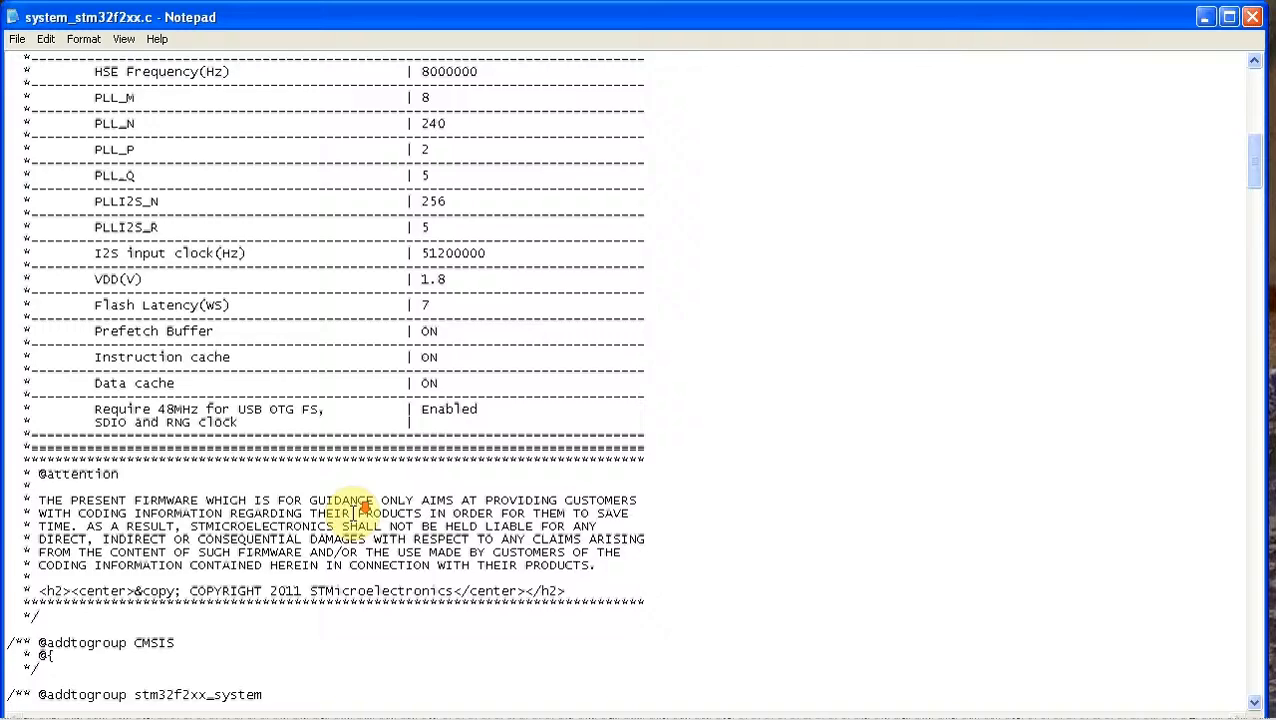
scroll("down", 3)
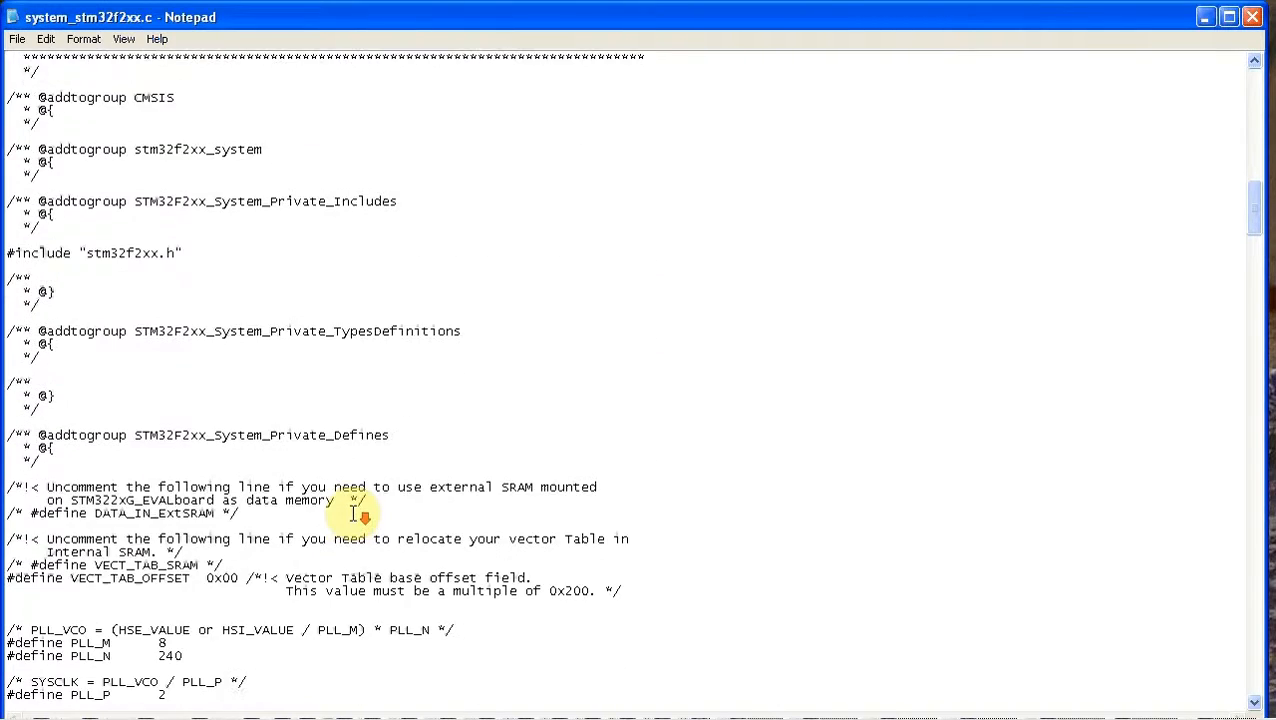
scroll("down", 3)
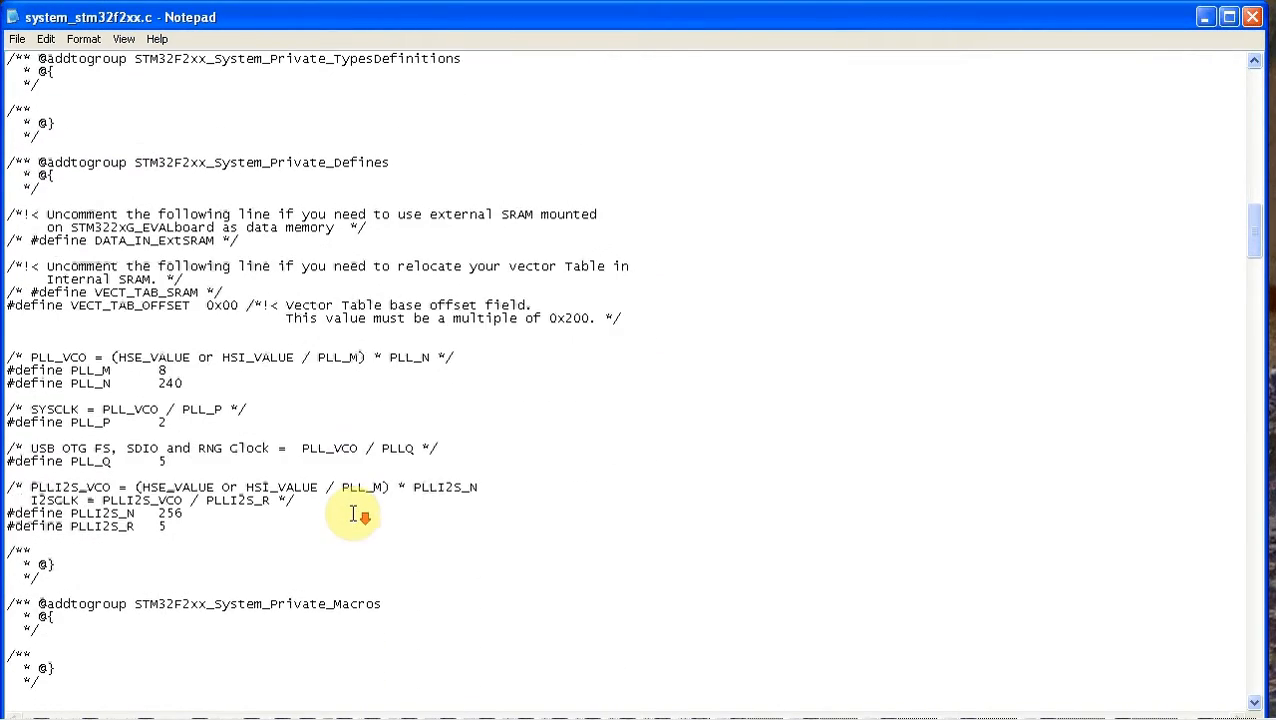
scroll("down", 3)
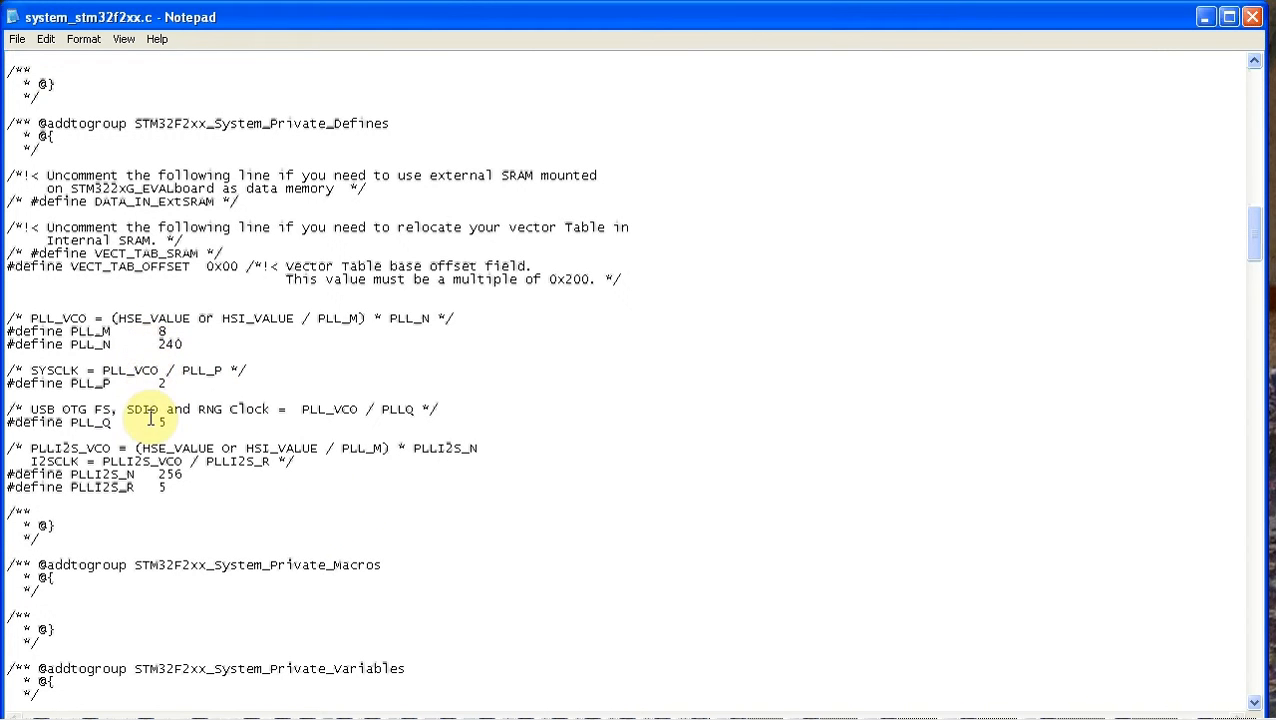
scroll("down", 3)
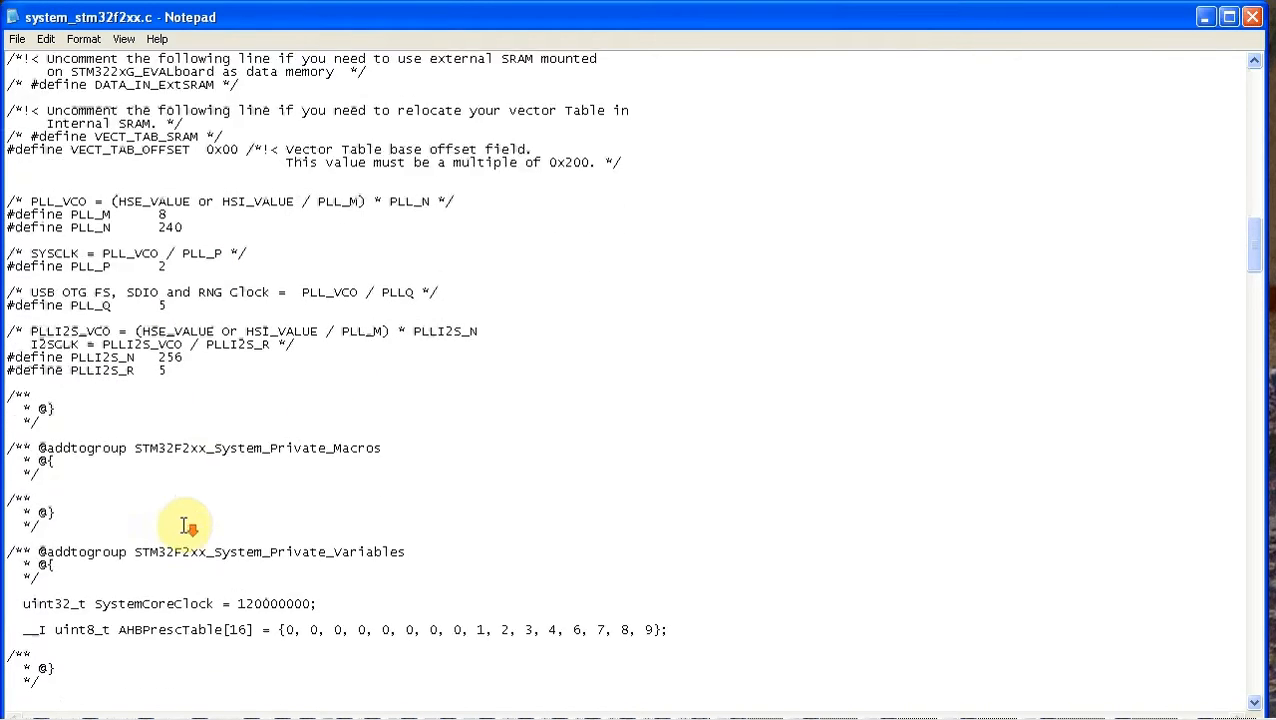
scroll("down", 3)
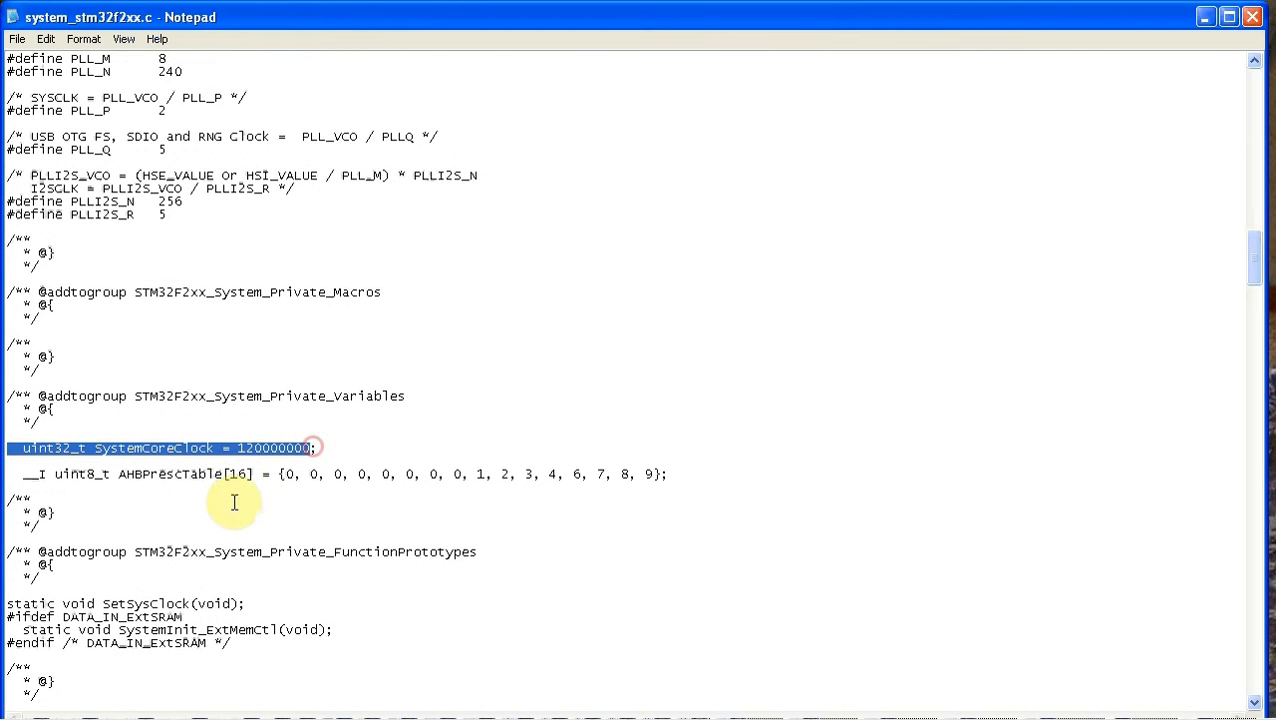
scroll("down", 3)
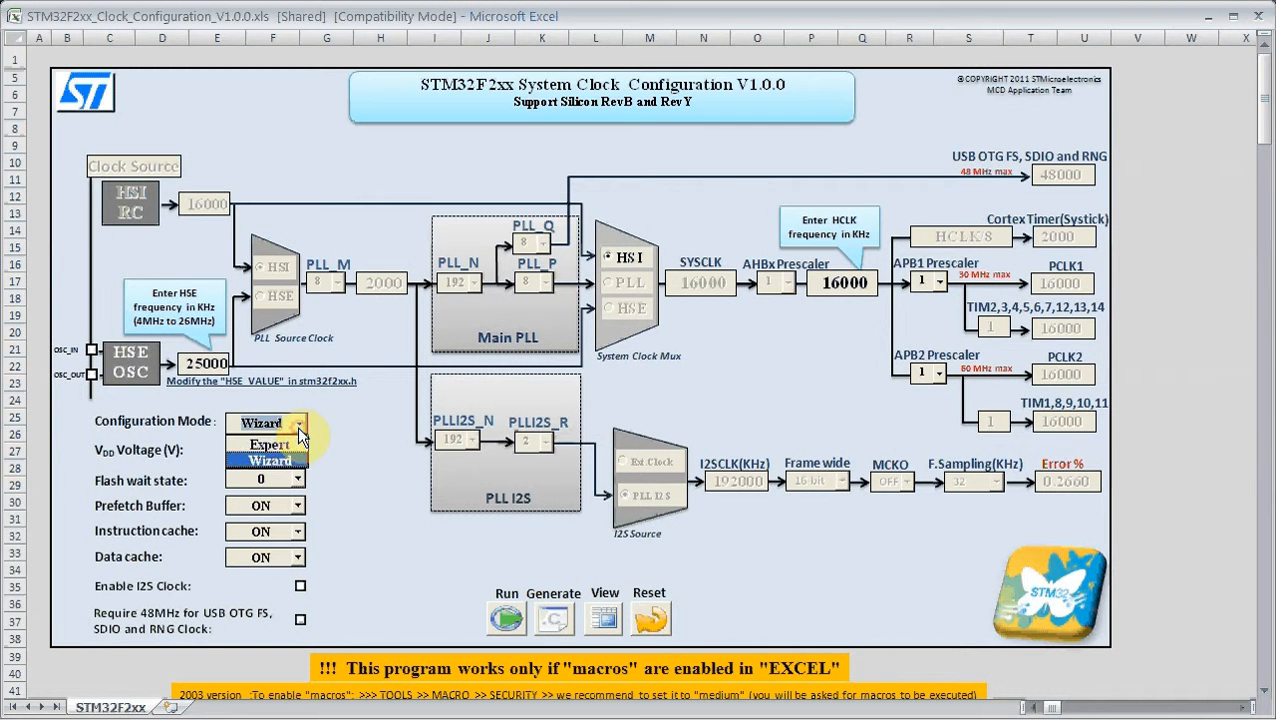
- Set Configuration Mode to Expert and enter an HSE frequency of 8000 kHz
left_click(268, 444)
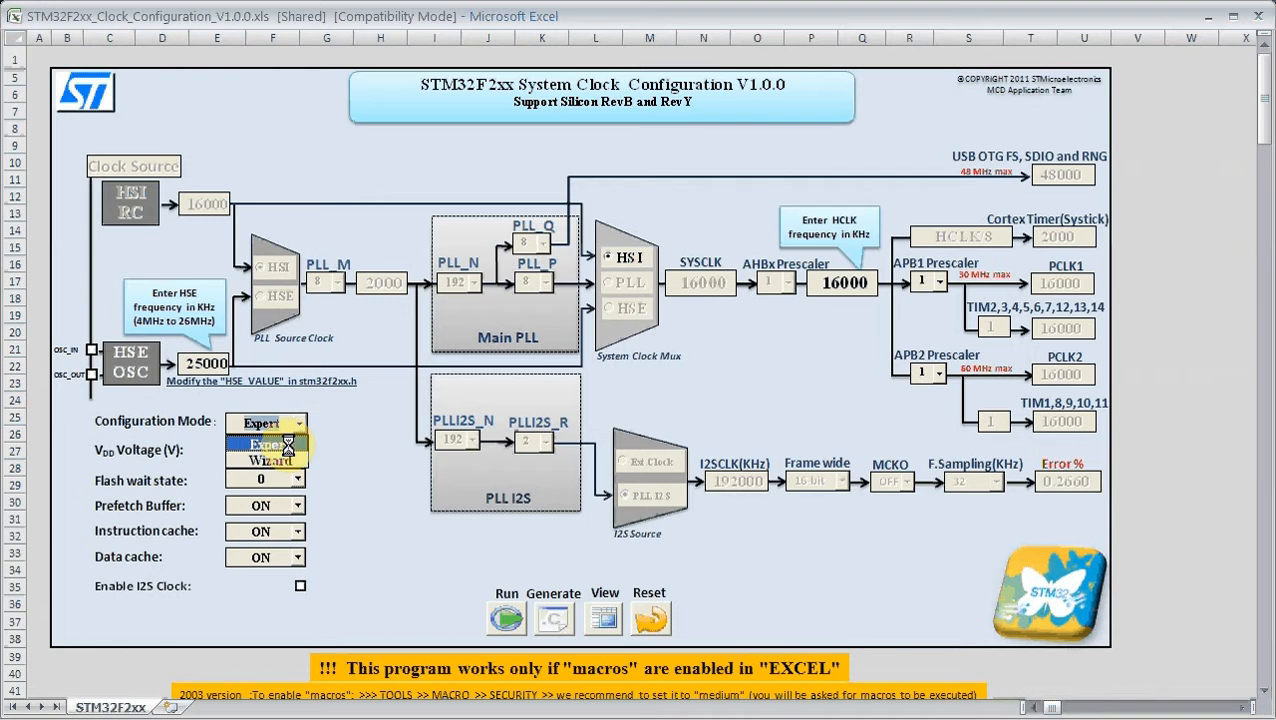
left_click(260, 444)
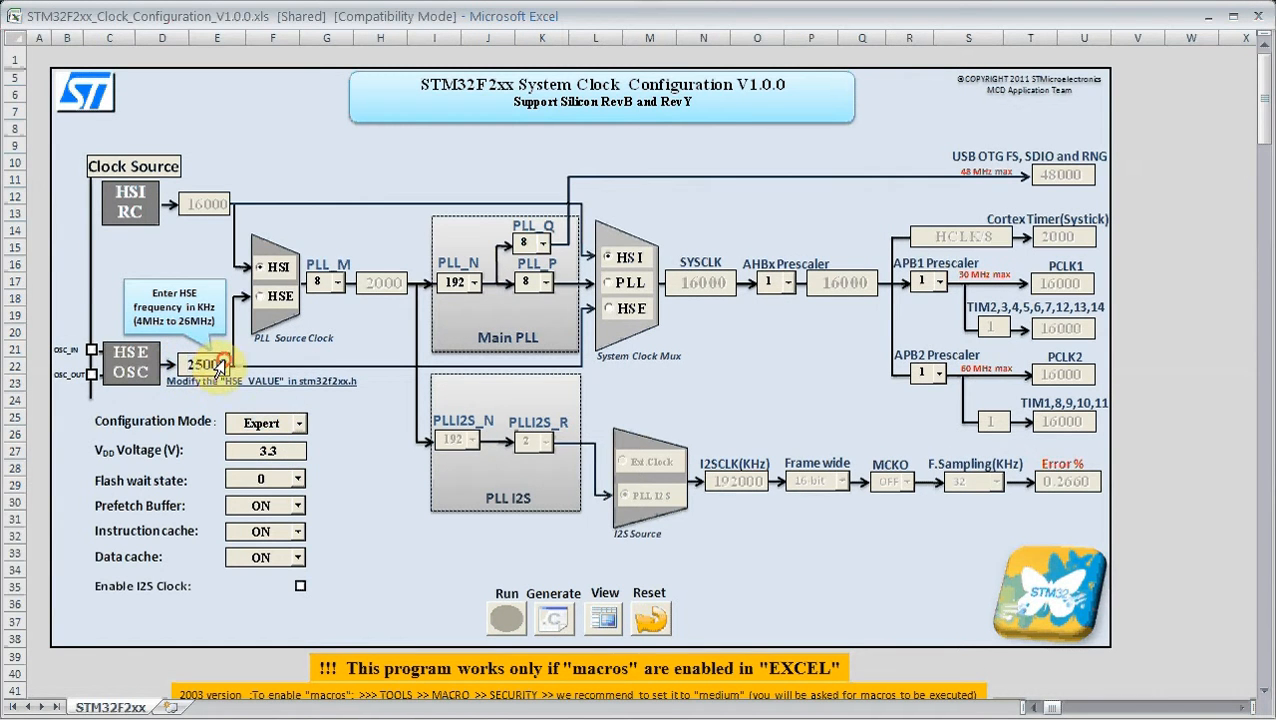
type("800")
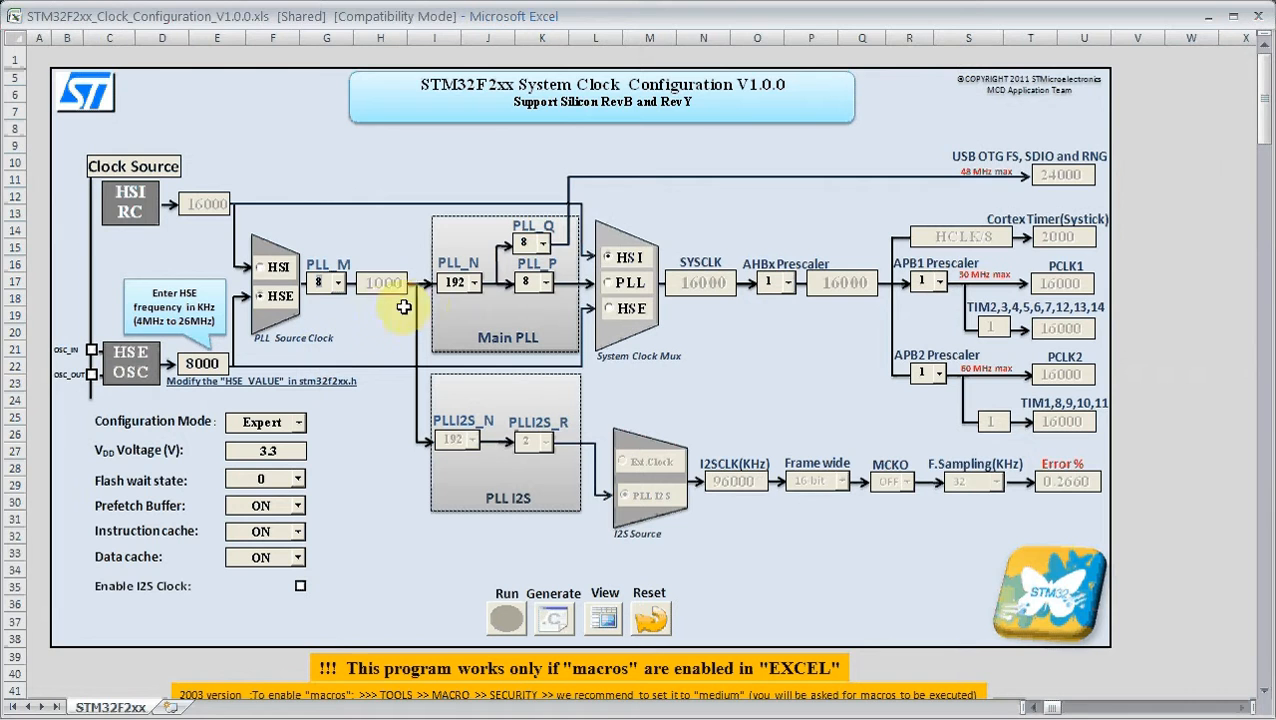
- Set PLL_N to 240 and adjust PLL_P so the PLL gives a 120000 kHz system clock
left_click(474, 284)
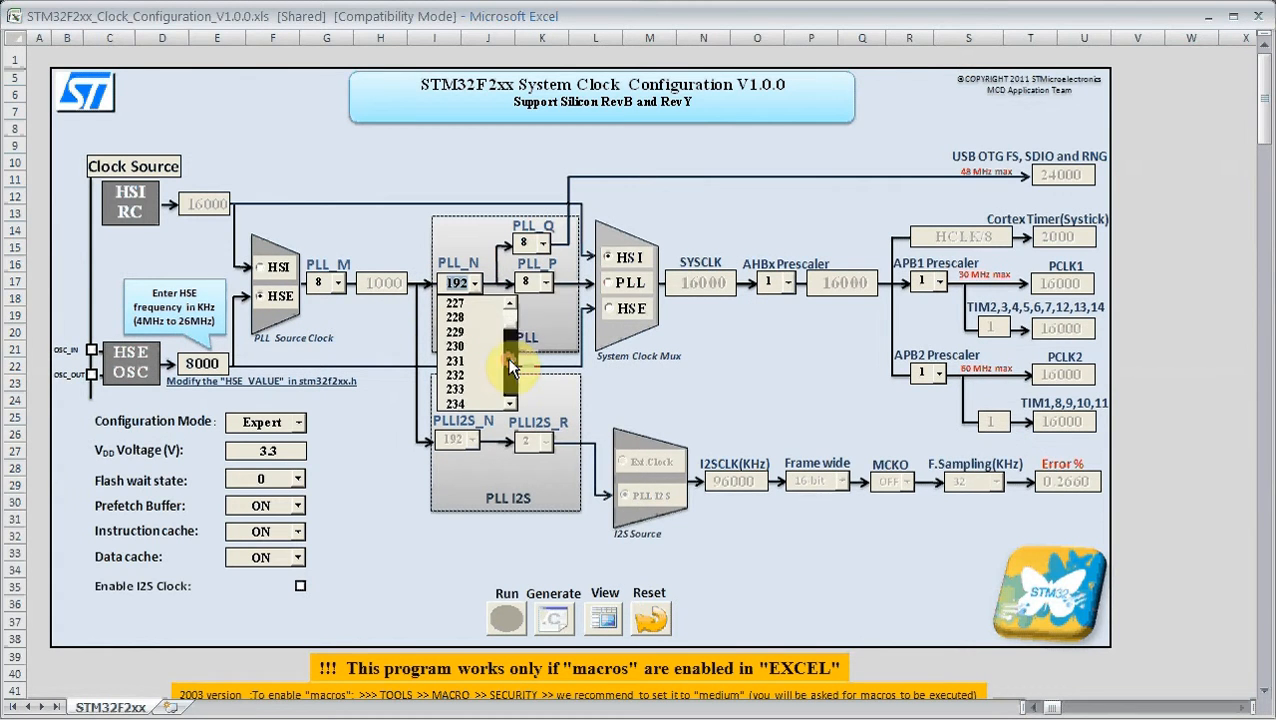
scroll("down", 3)
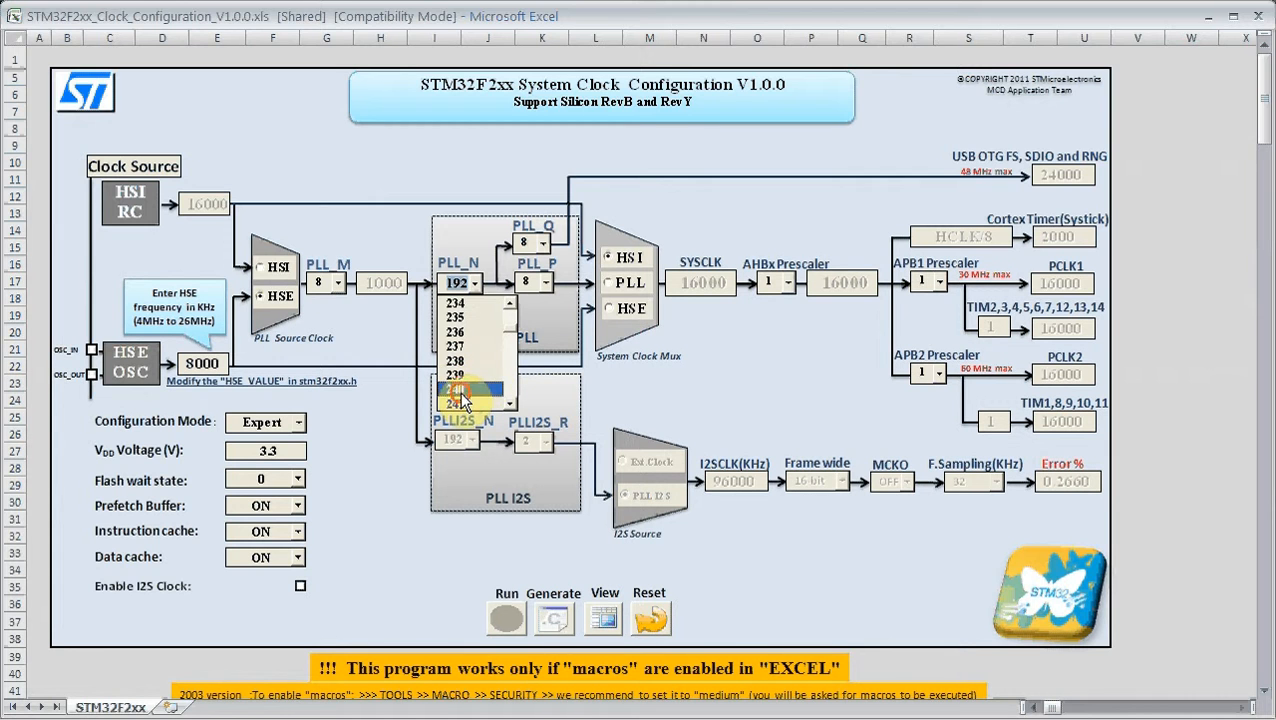
left_click(456, 388)
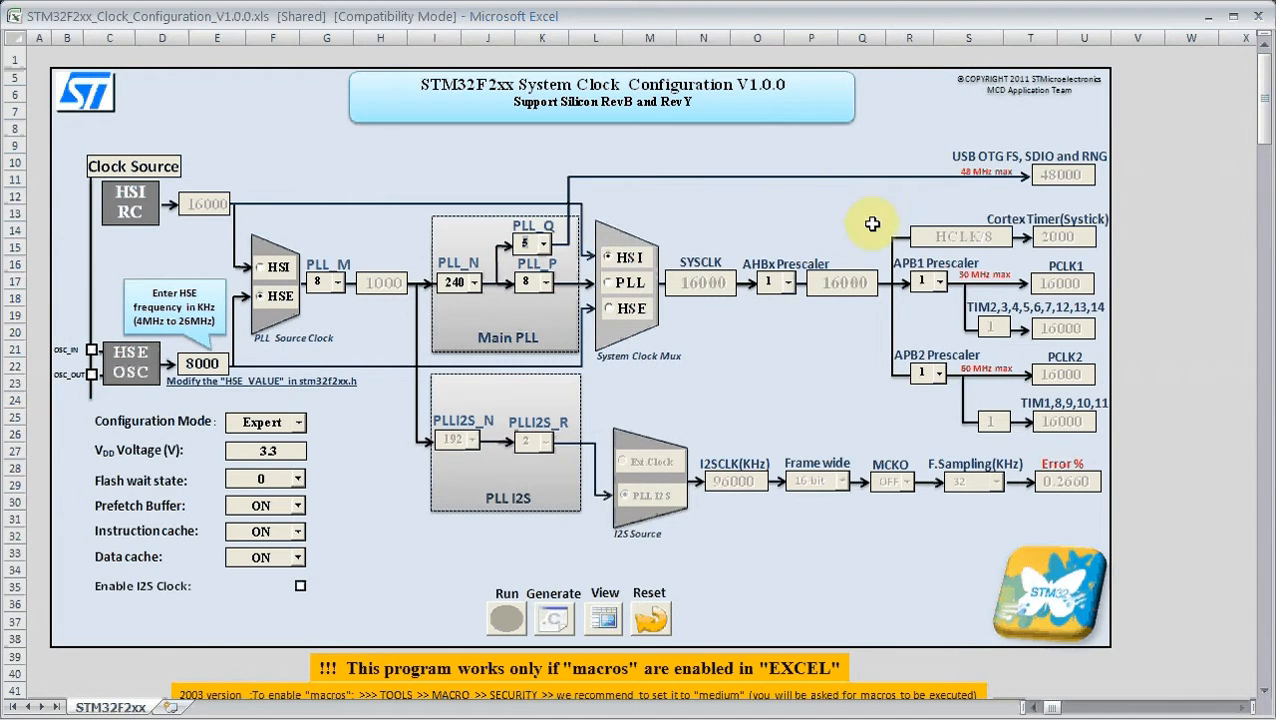
mouse_move(1044, 190)
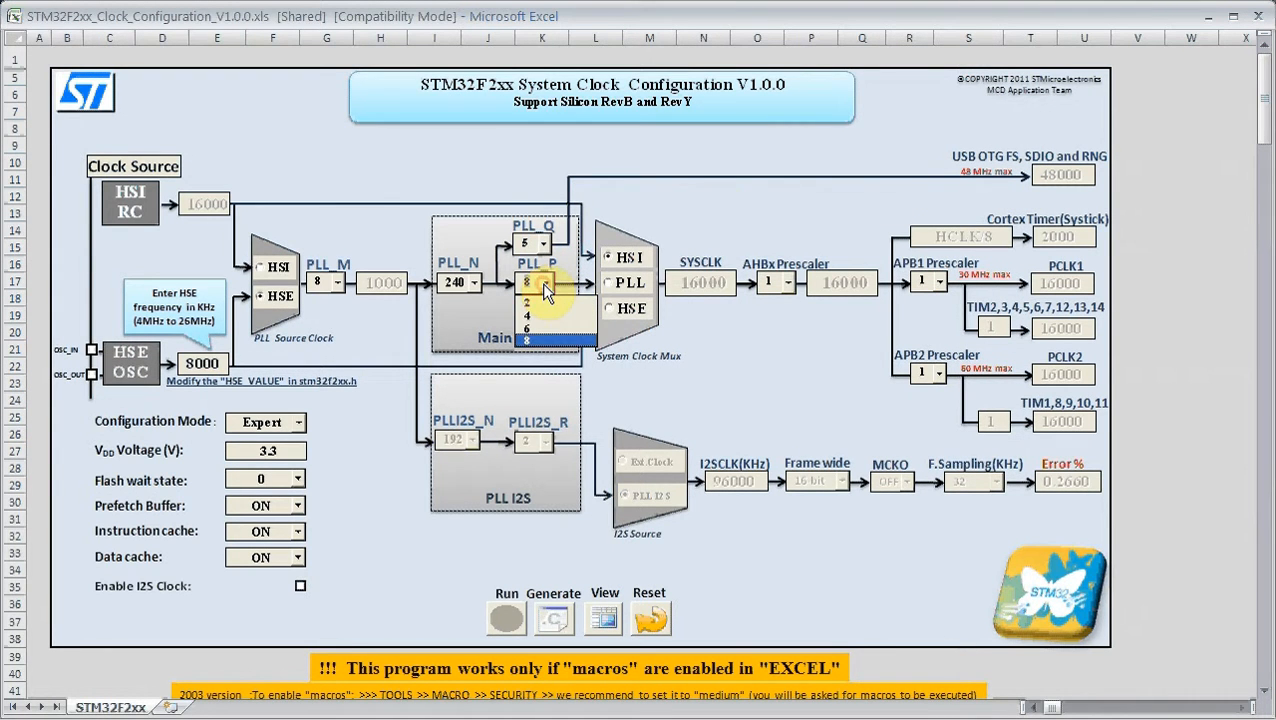
left_click(528, 302)
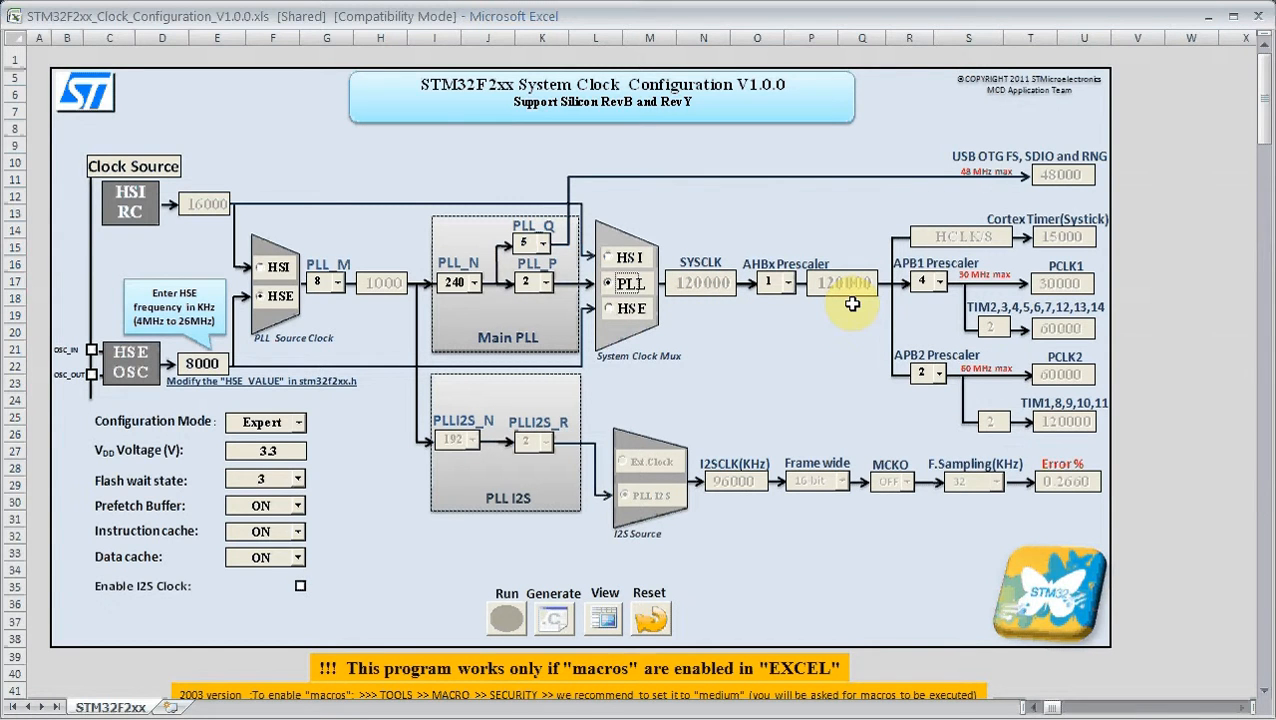
mouse_move(990, 290)
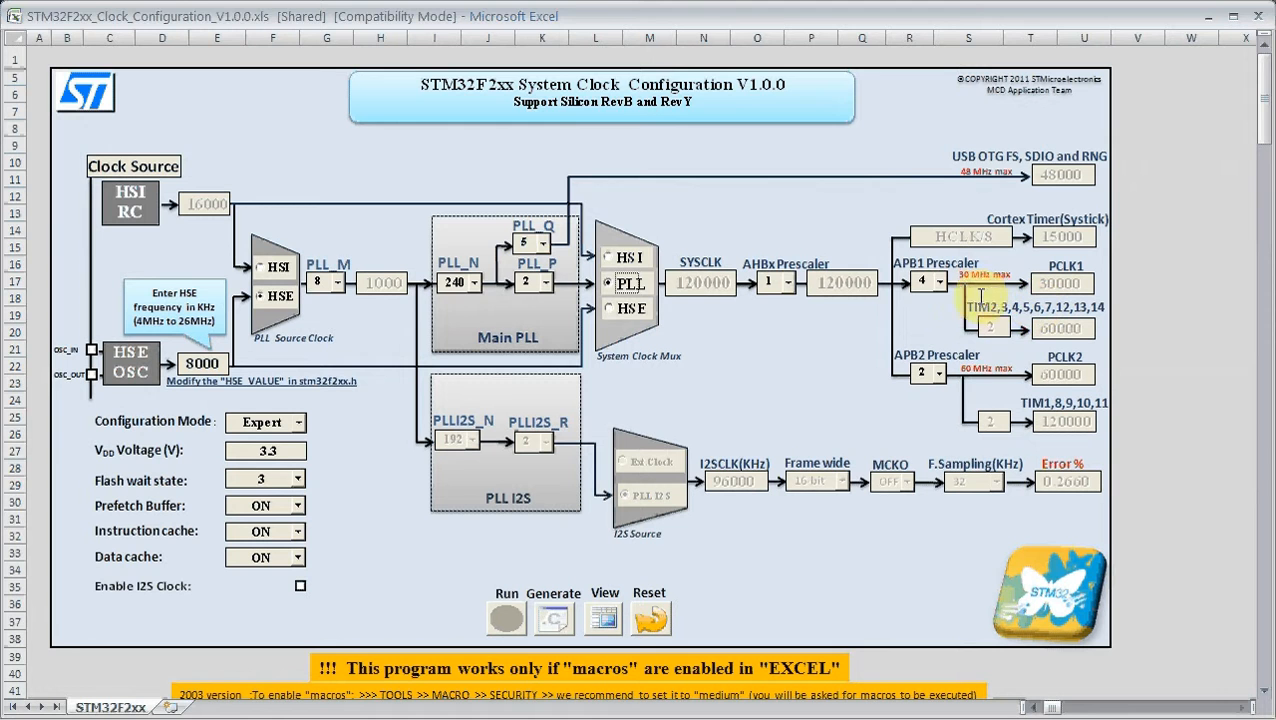
left_click(938, 282)
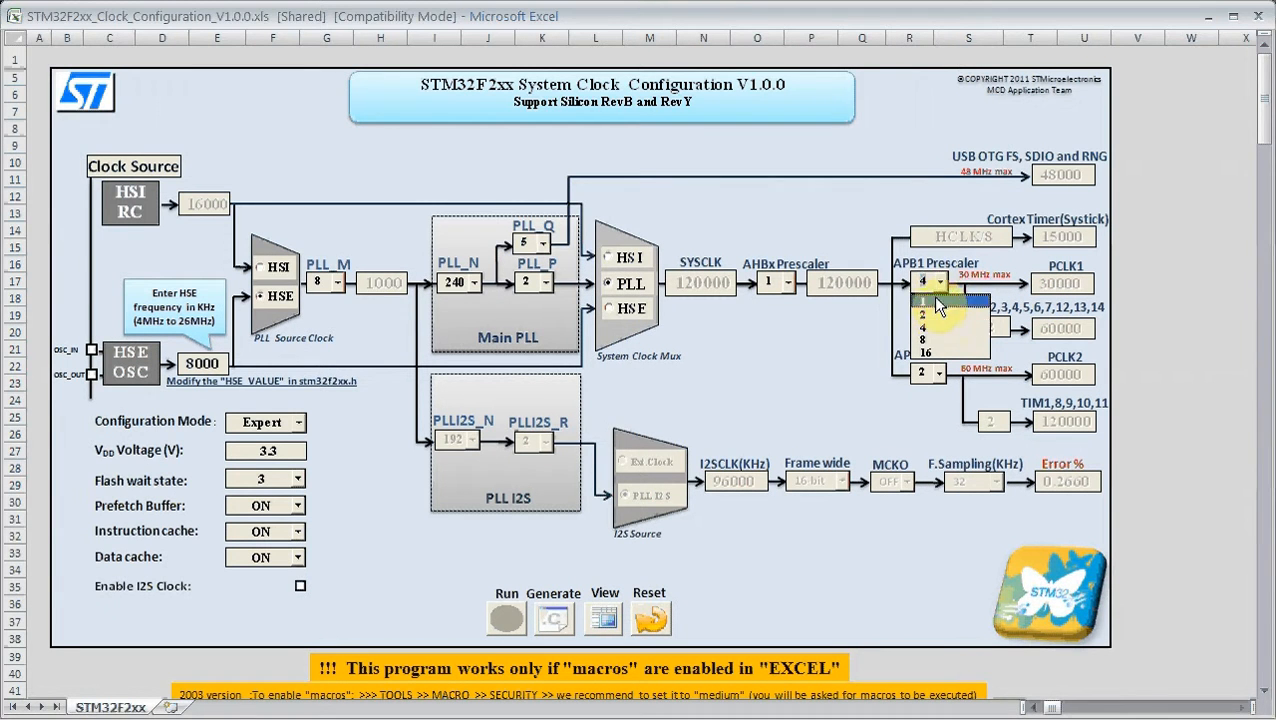
left_click(920, 316)
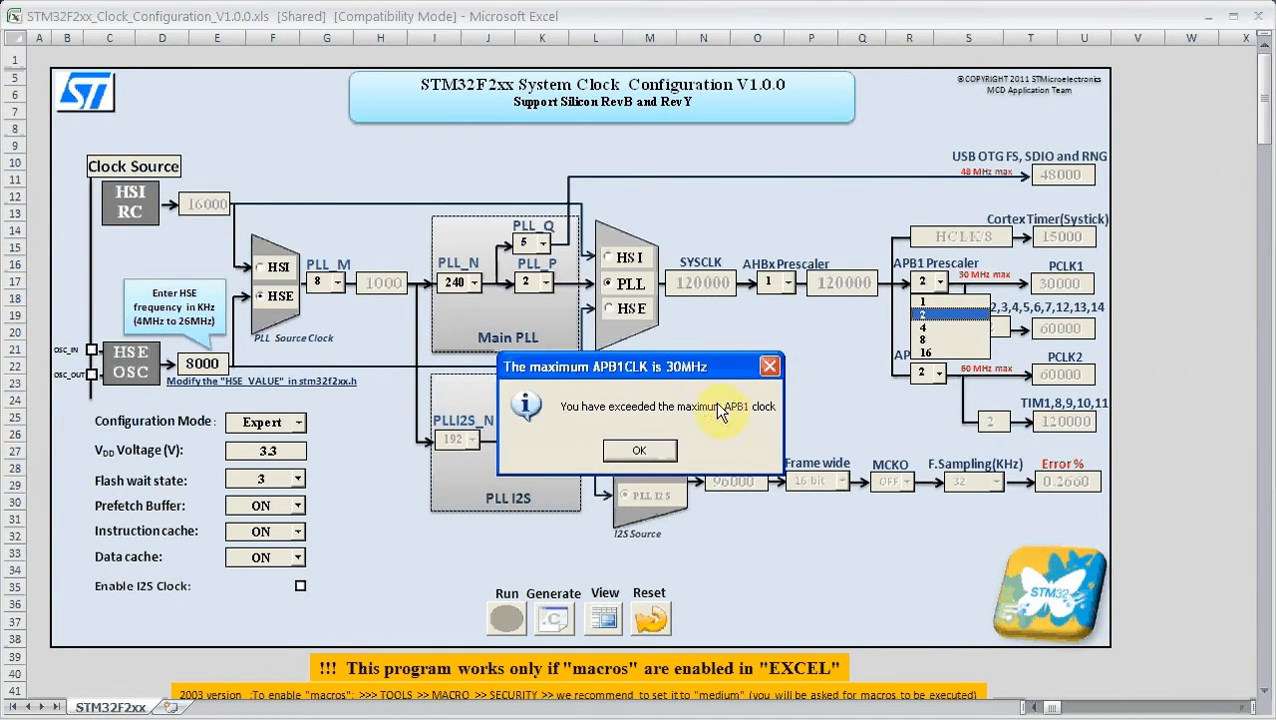
mouse_move(752, 430)
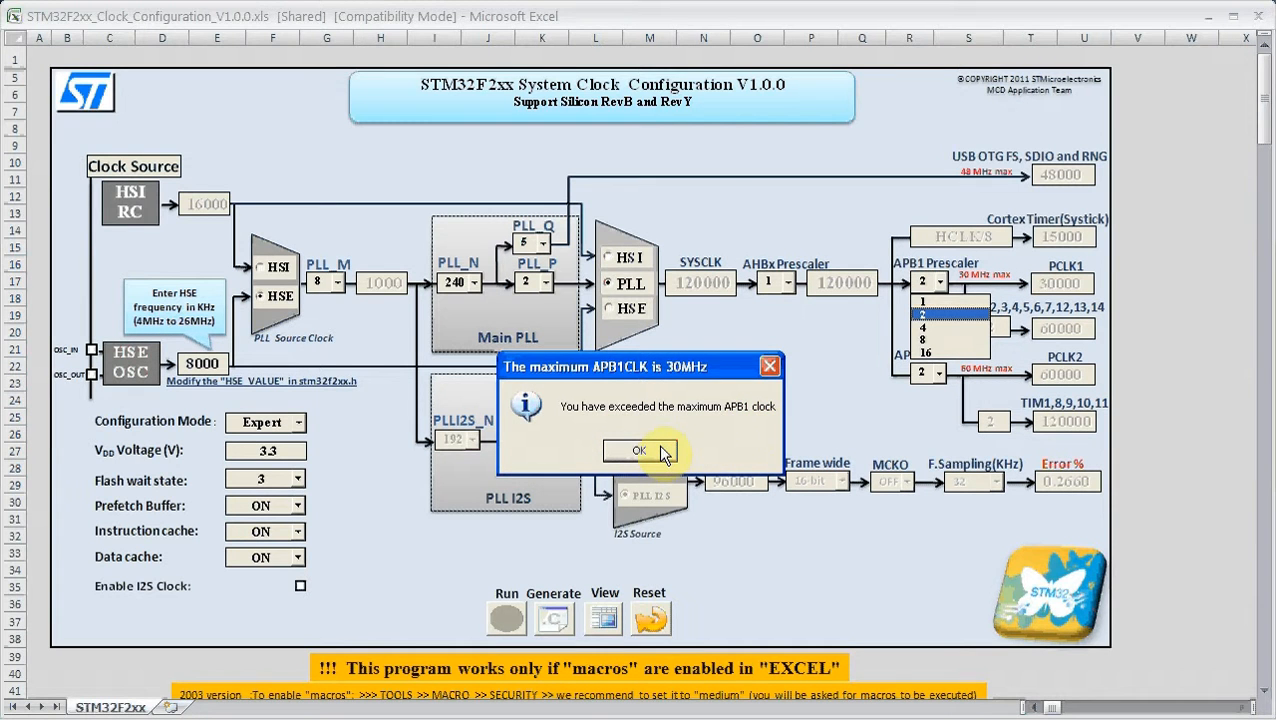
left_click(640, 450)
type("5")
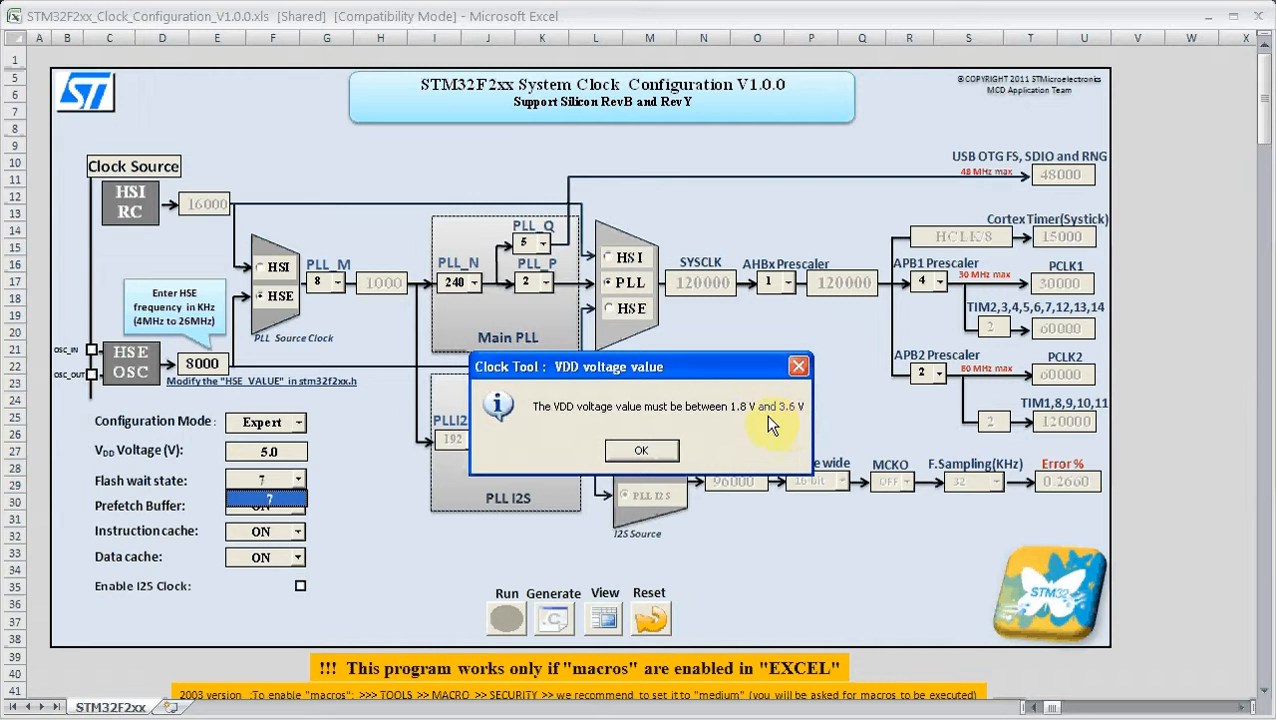
- Dismiss the invalid VDD warning, keep 3.3 V, and generate the system clock source file
left_click(640, 450)
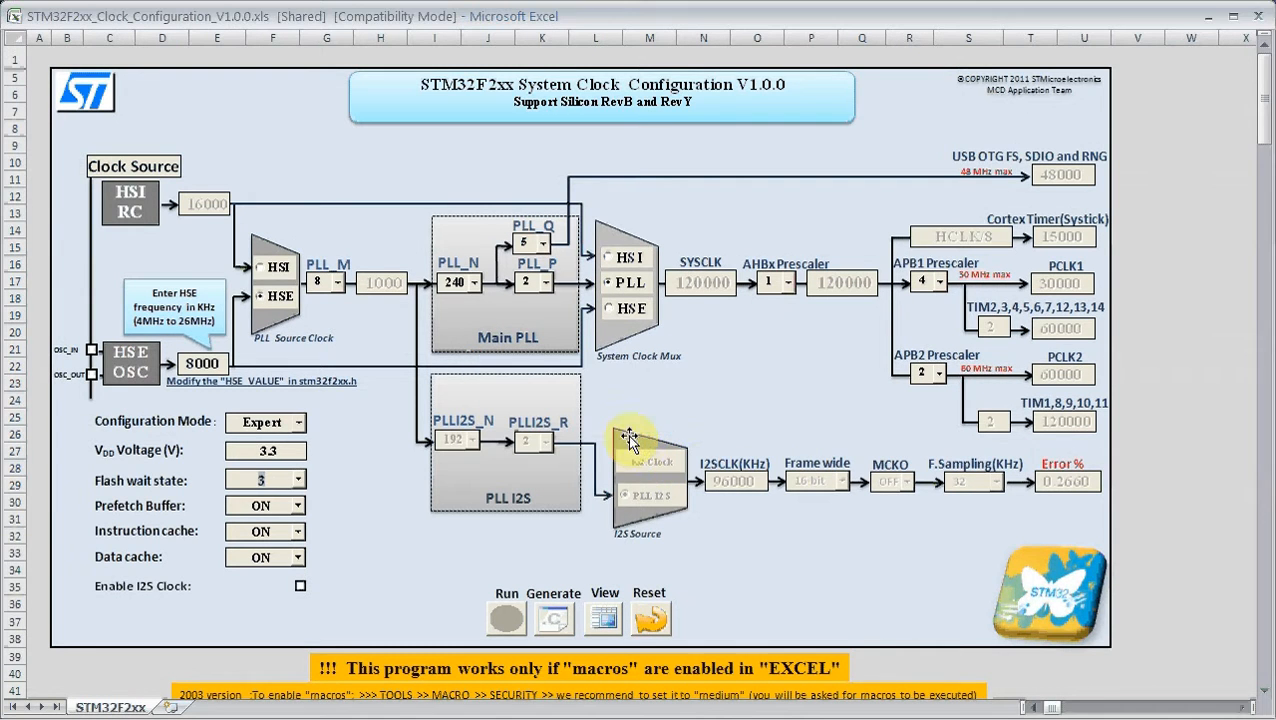
mouse_move(536, 536)
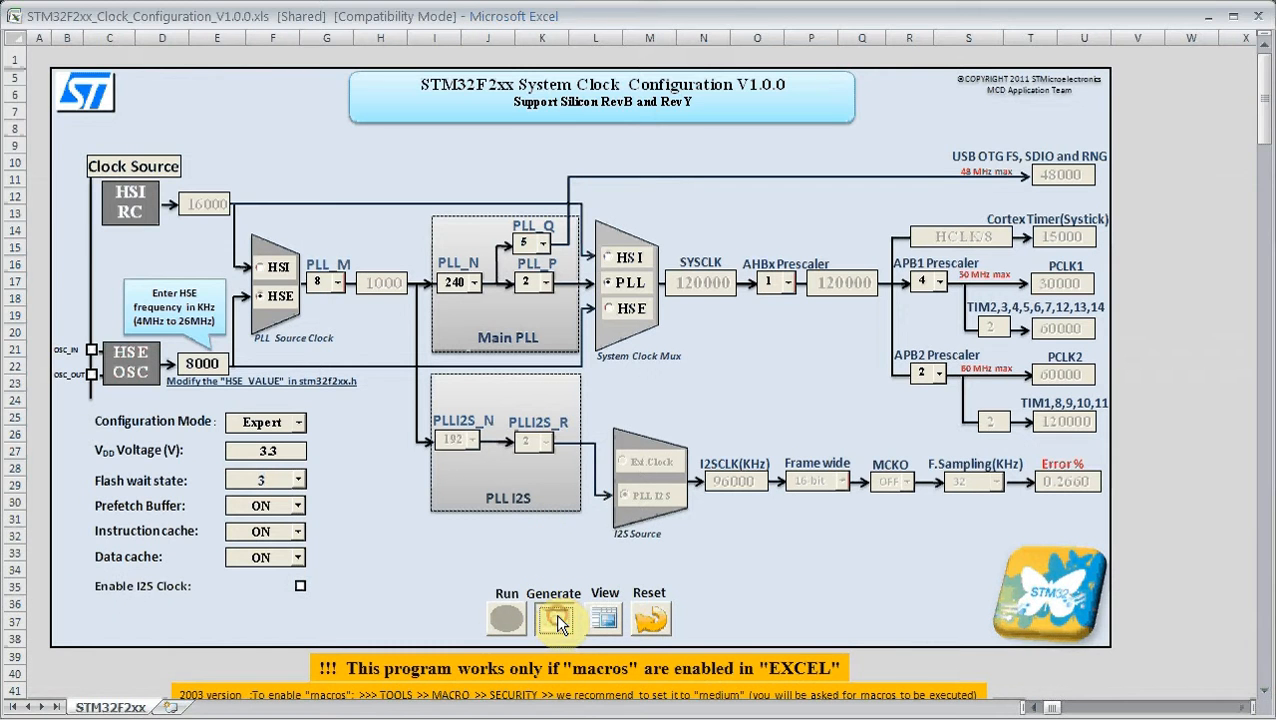
left_click(554, 616)
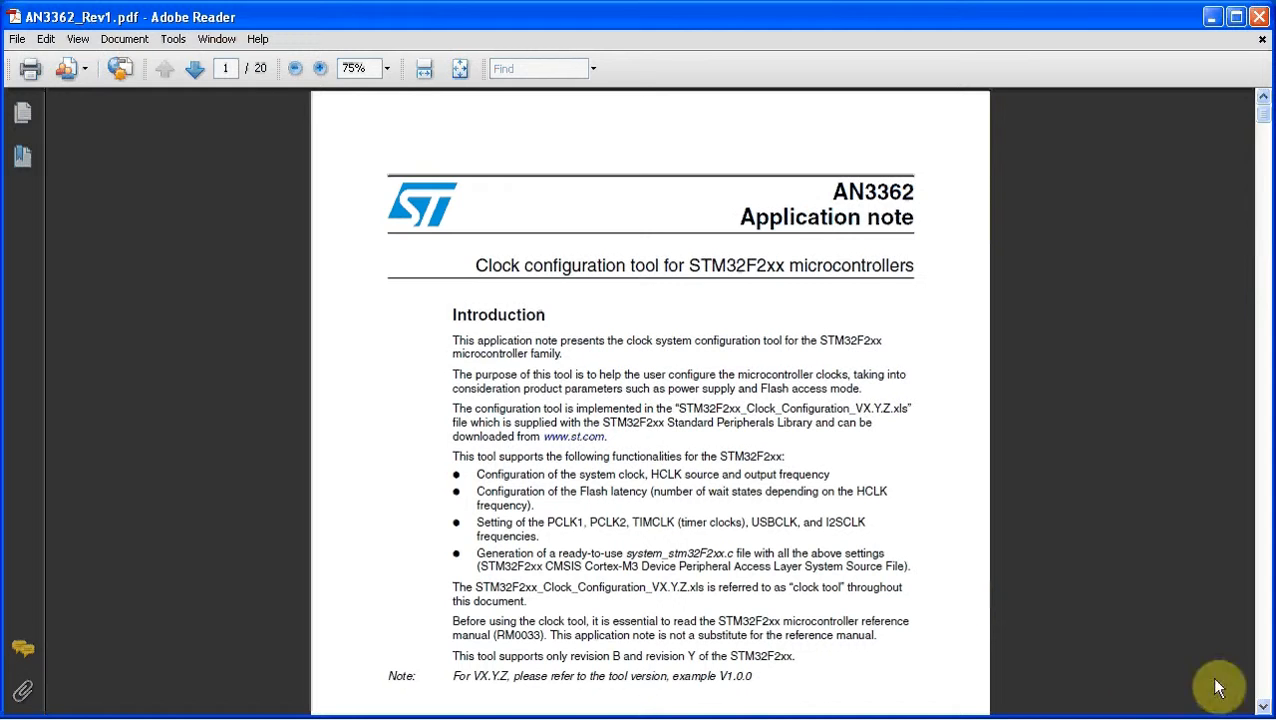
mouse_move(902, 220)
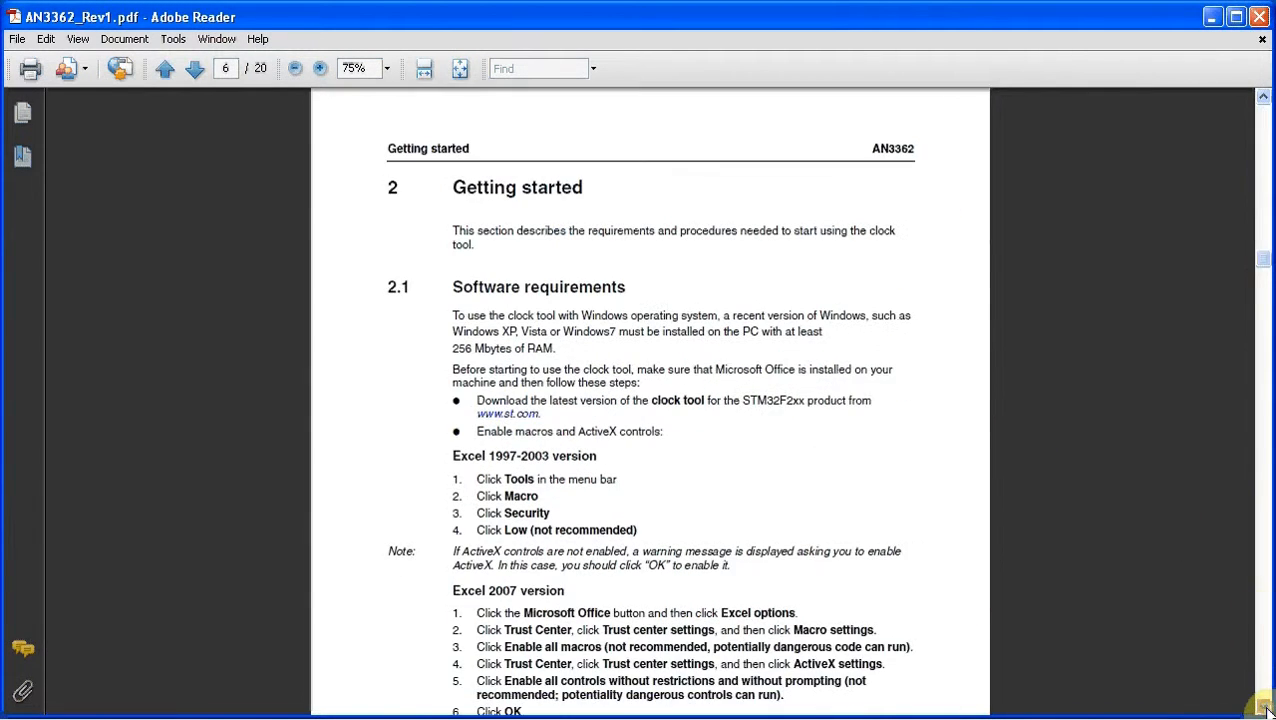
- Page through AN3362 from the introduction to section 3.2 Expert mode on page 14
scroll("down", 3)
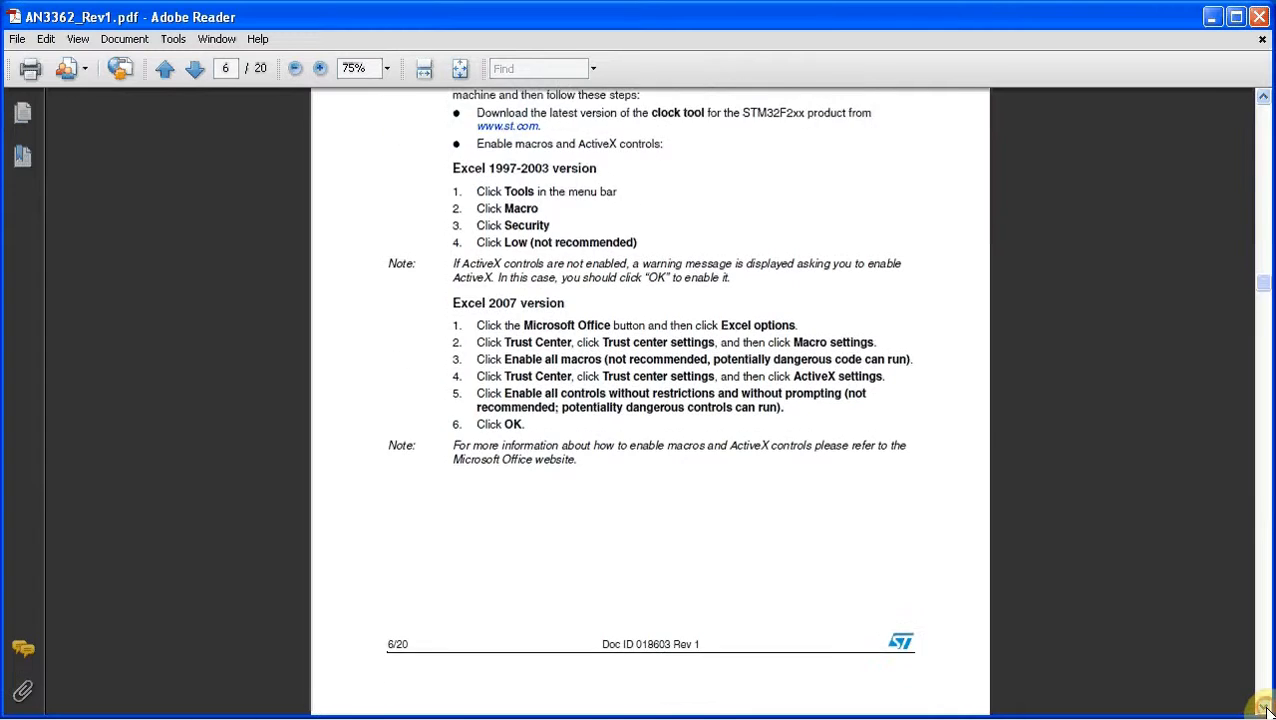
left_click(194, 68)
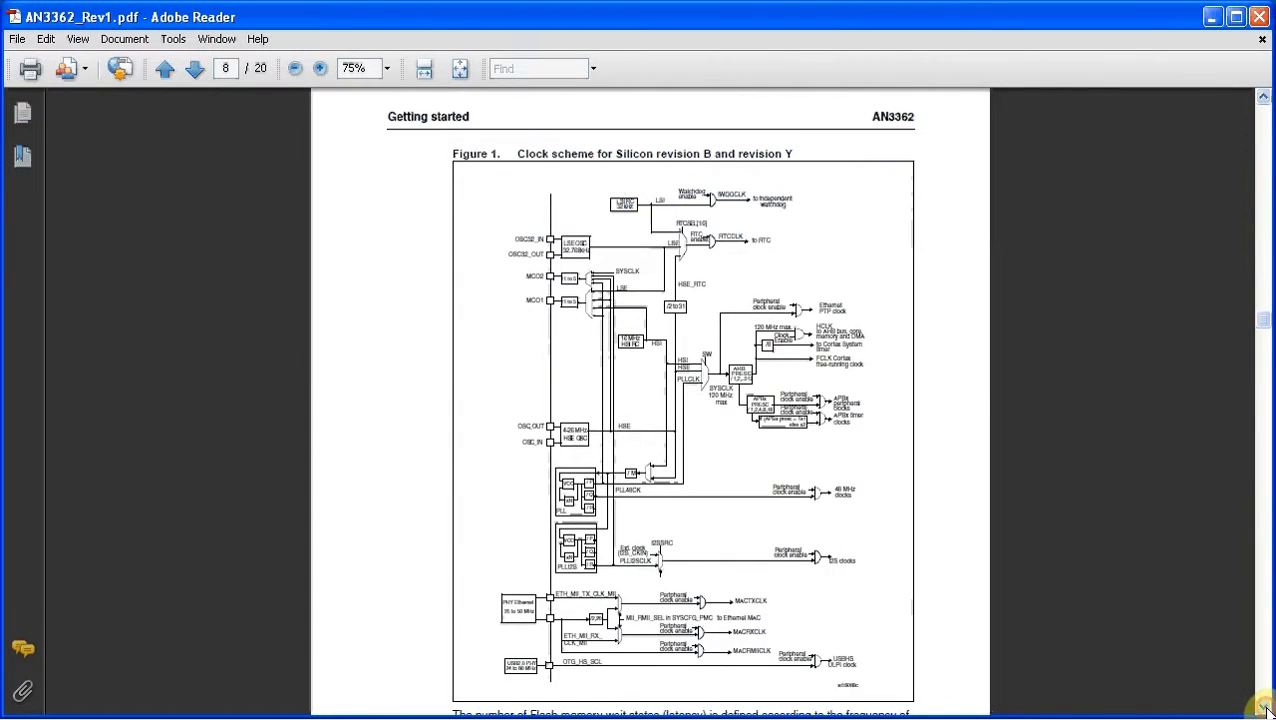
scroll("down", 3)
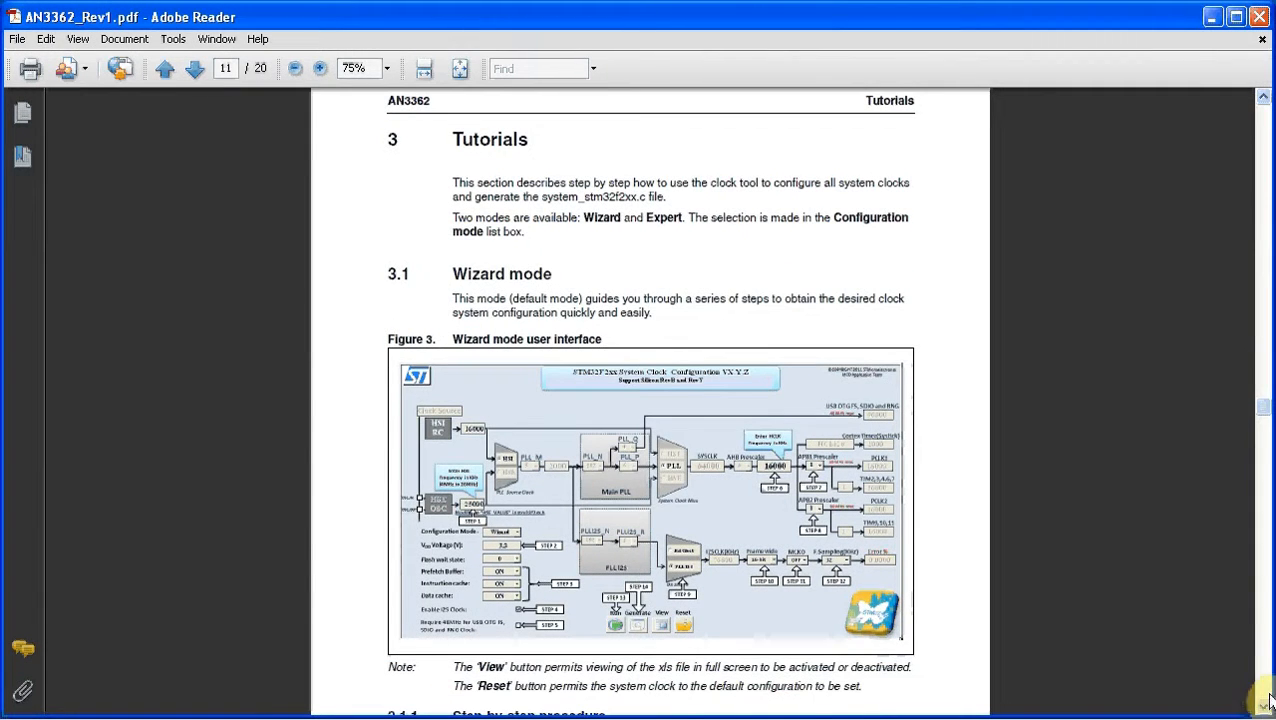
scroll("down", 3)
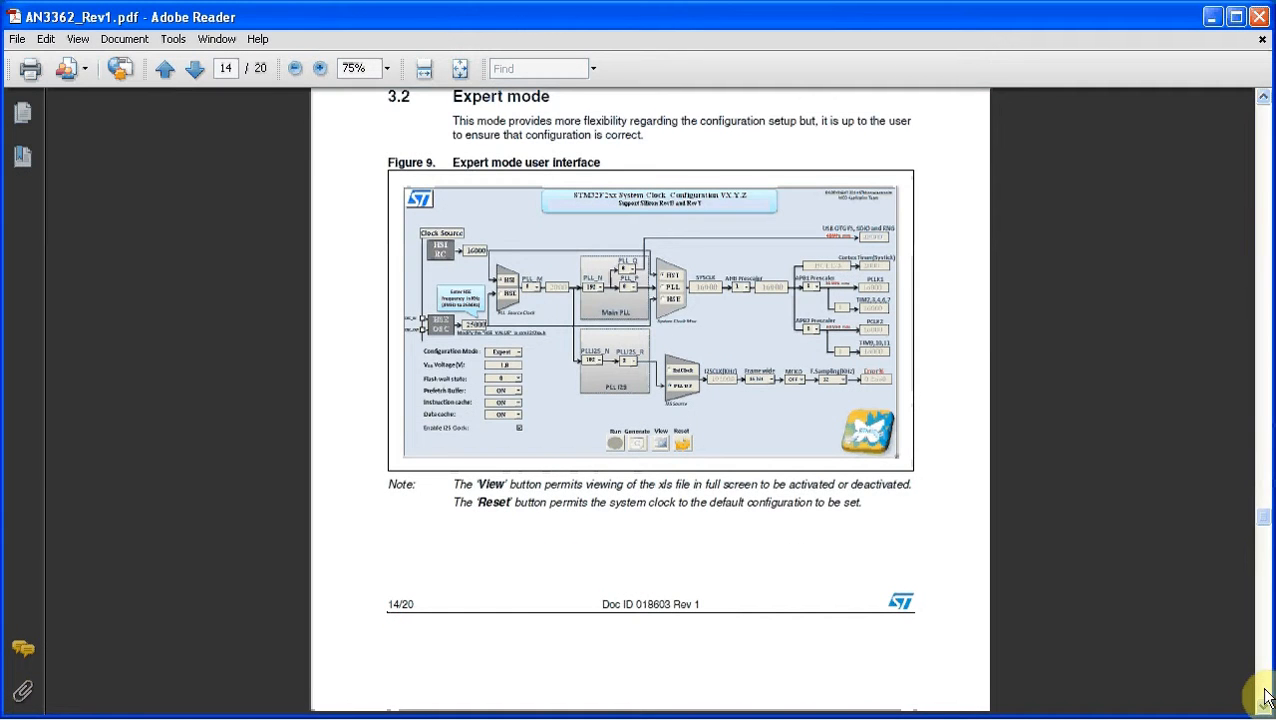